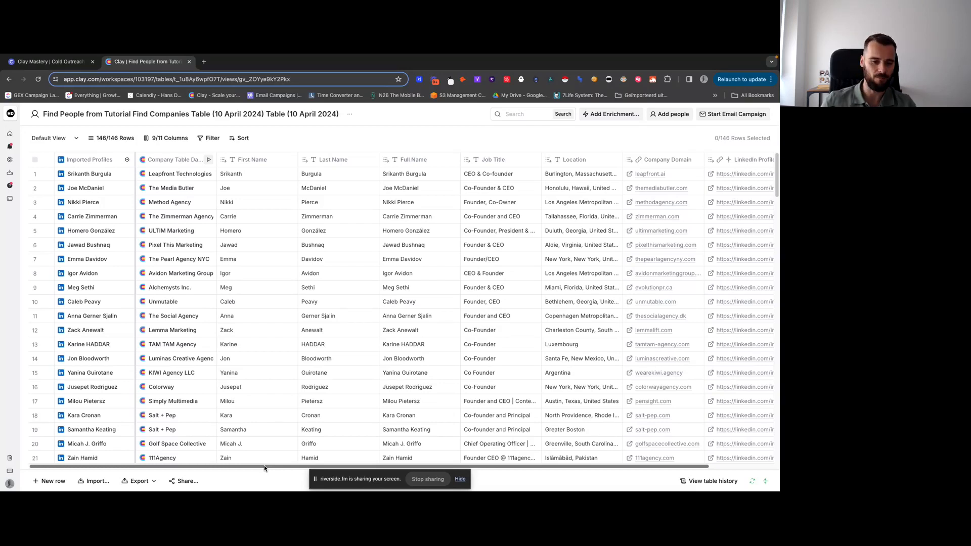
Step: Add Prospeo's Find Work Email enrichment from the enrichment list
{"action": "scroll", "scroll_direction": "right", "scroll_amount": 3}
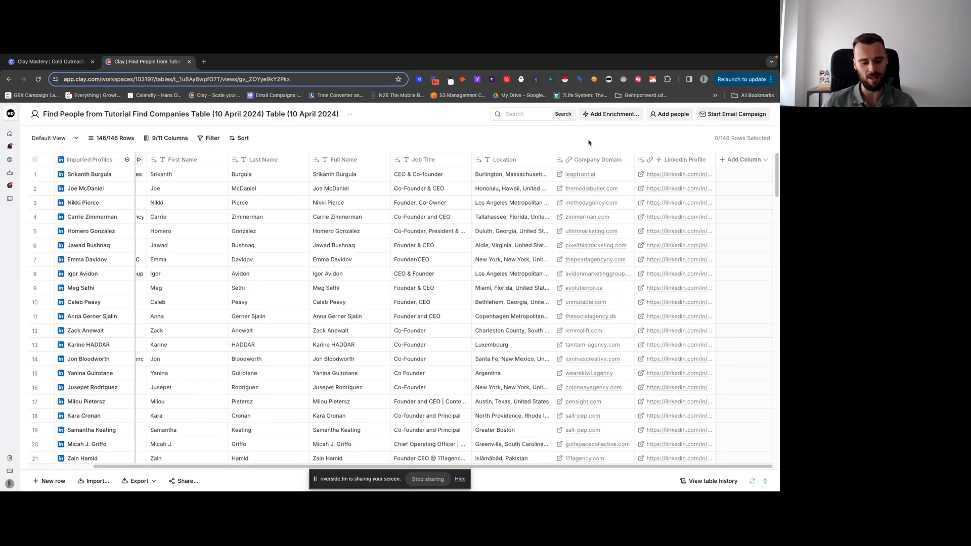
{"action": "mouse_move", "coordinate": [592, 131]}
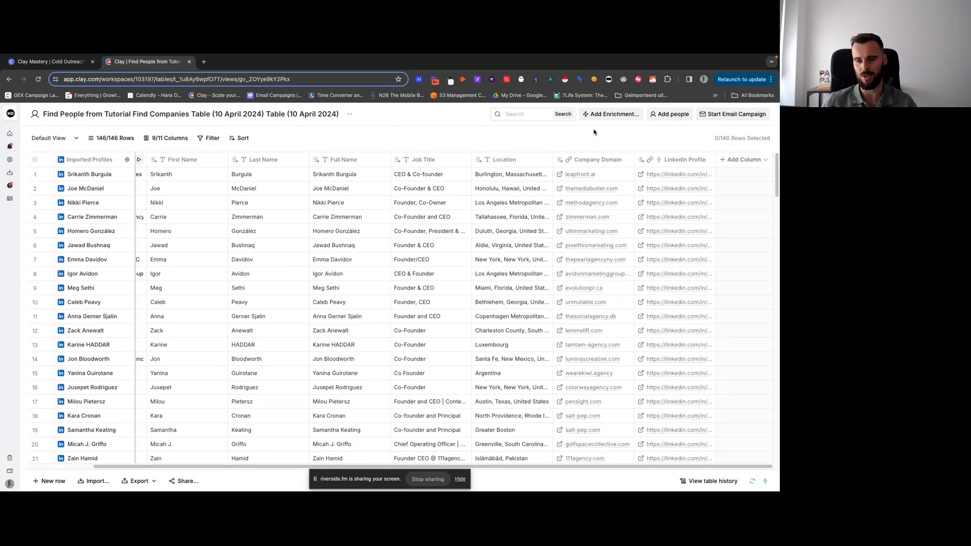
{"action": "left_click", "coordinate": [611, 114]}
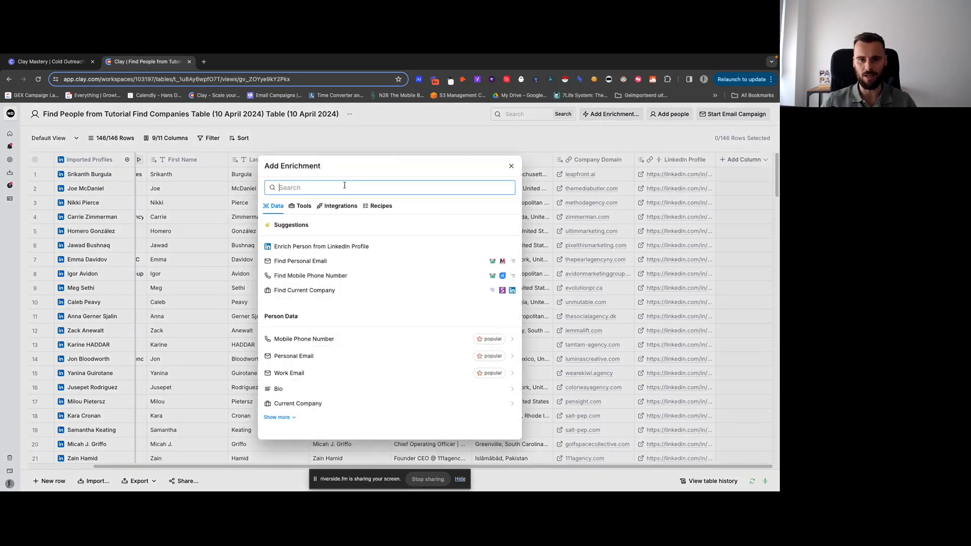
{"action": "type", "text": "prospeo"}
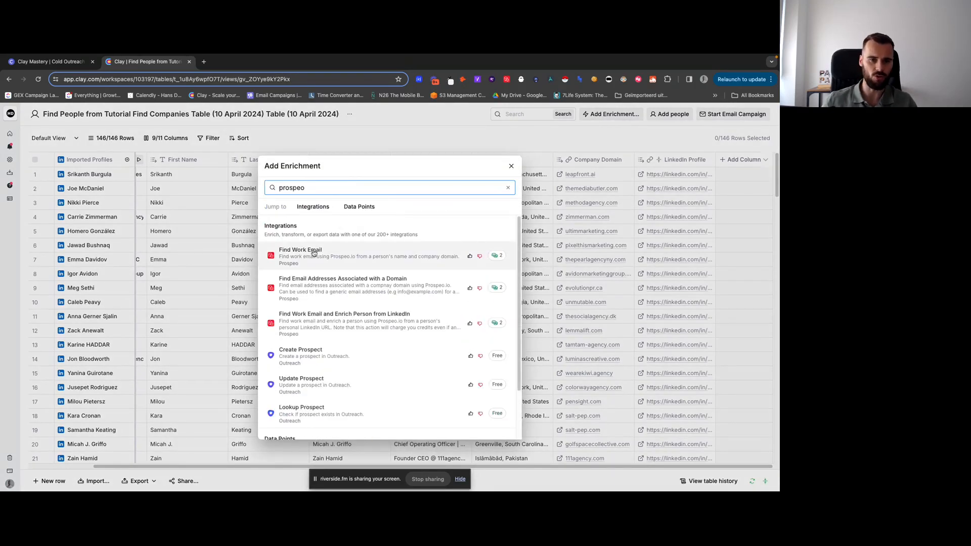
{"action": "left_click", "coordinate": [299, 256]}
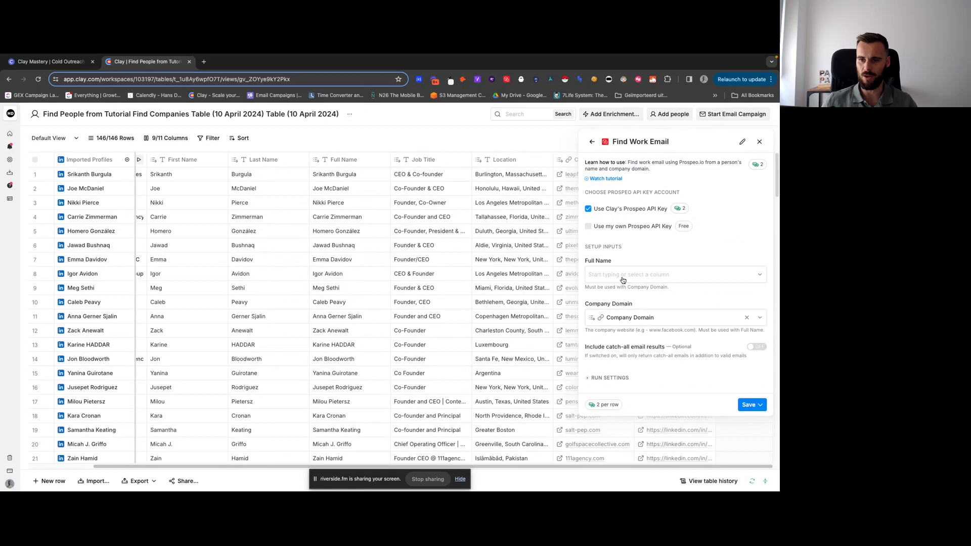
Step: Map Full Name as the name input and review the run settings before saving
{"action": "left_click", "coordinate": [674, 274]}
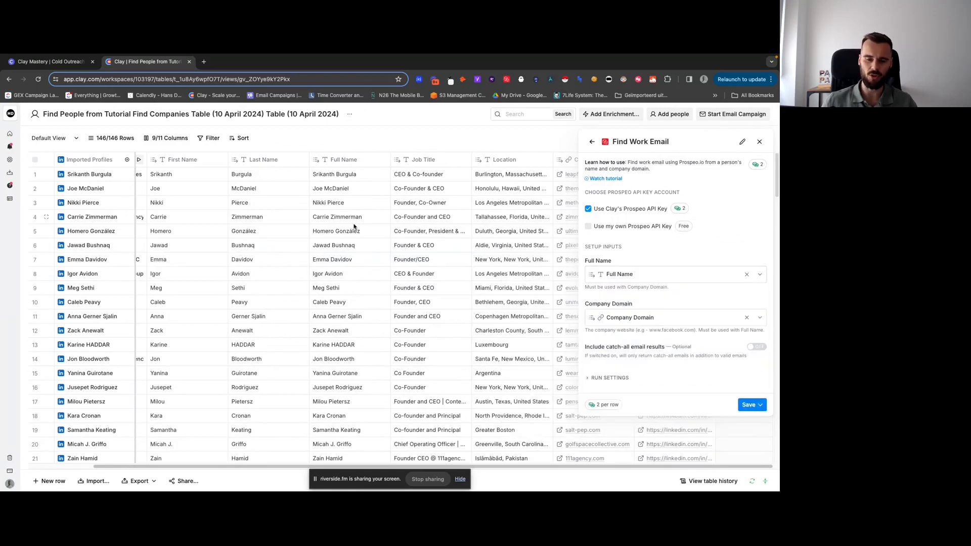
{"action": "mouse_move", "coordinate": [659, 246]}
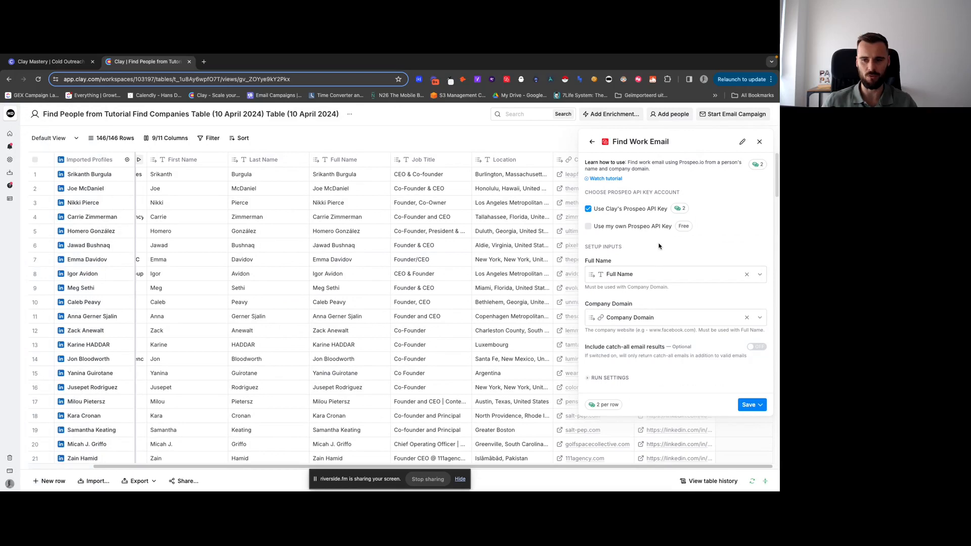
{"action": "mouse_move", "coordinate": [652, 301]}
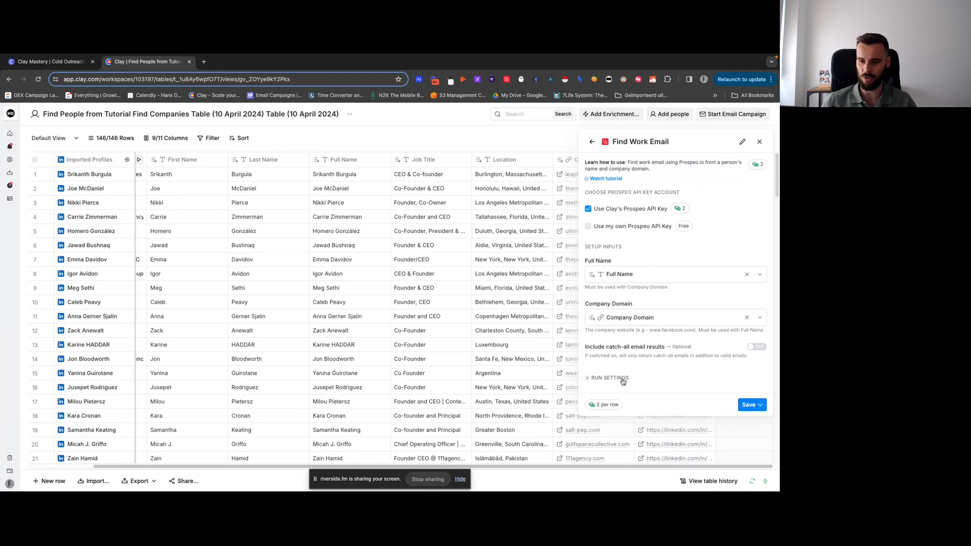
{"action": "left_click", "coordinate": [609, 378]}
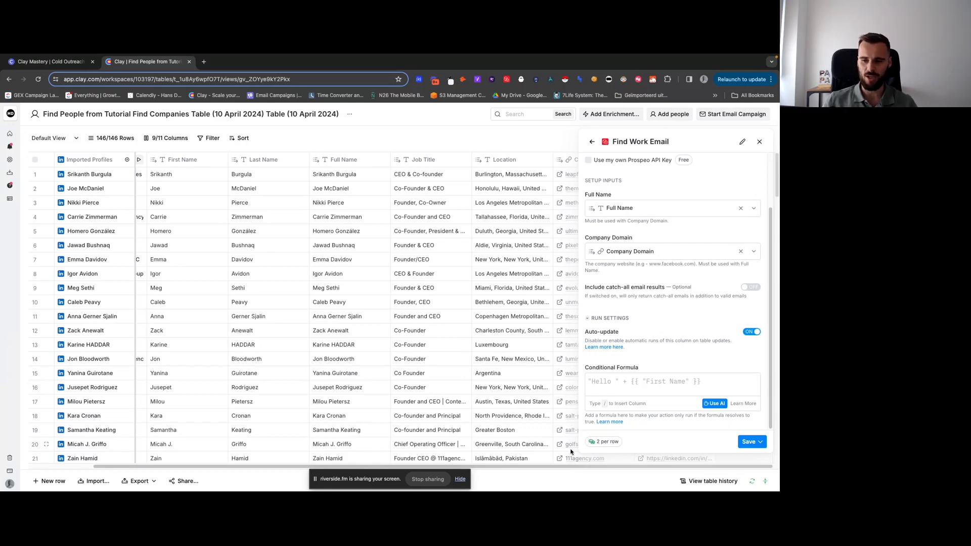
{"action": "mouse_move", "coordinate": [364, 249]}
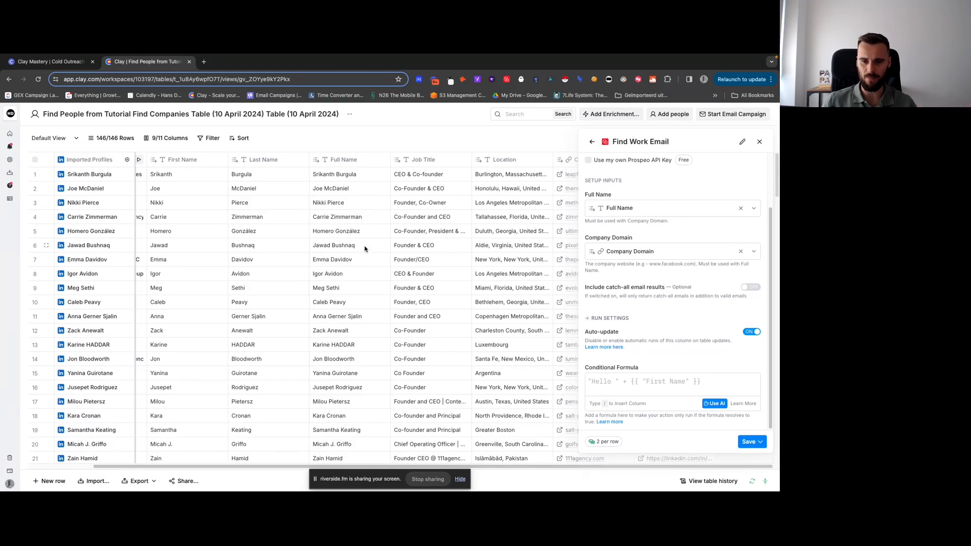
{"action": "mouse_move", "coordinate": [371, 247]}
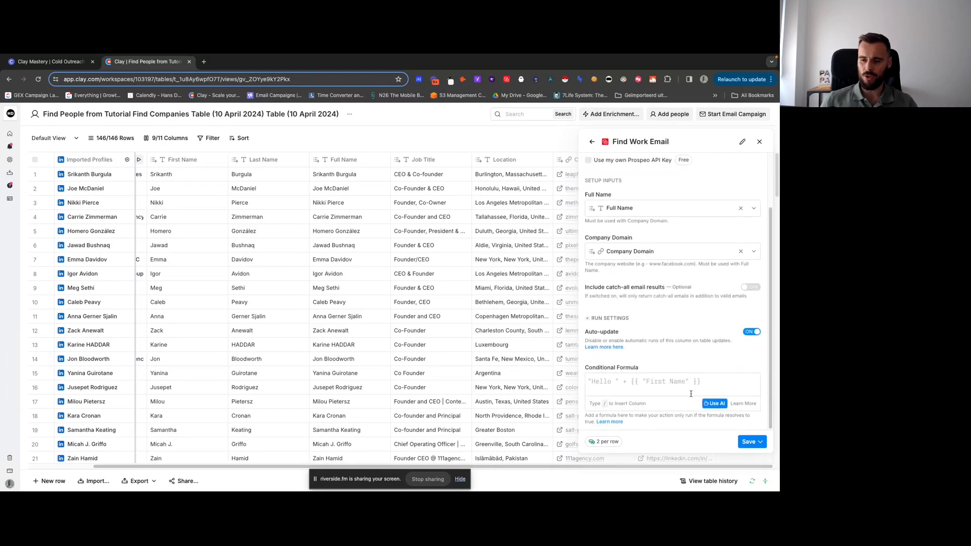
{"action": "left_click", "coordinate": [750, 442]}
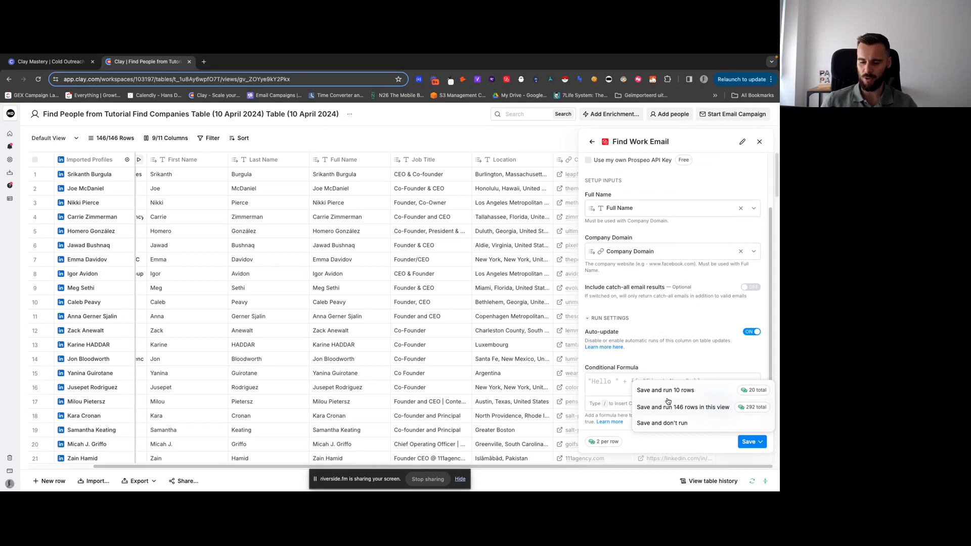
Step: Save and run Find Work Email on 10 rows, then inspect the first found email's details
{"action": "left_click", "coordinate": [683, 407]}
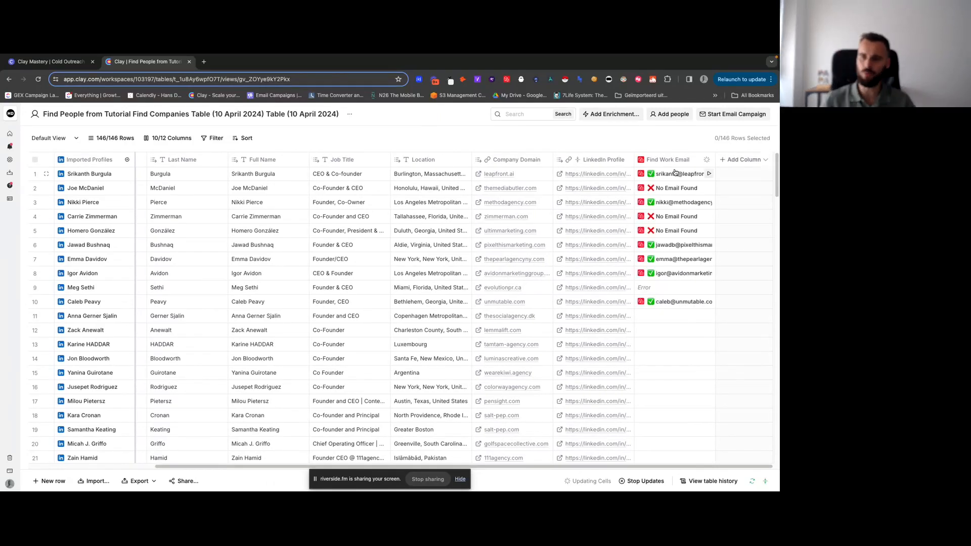
{"action": "left_click", "coordinate": [678, 173]}
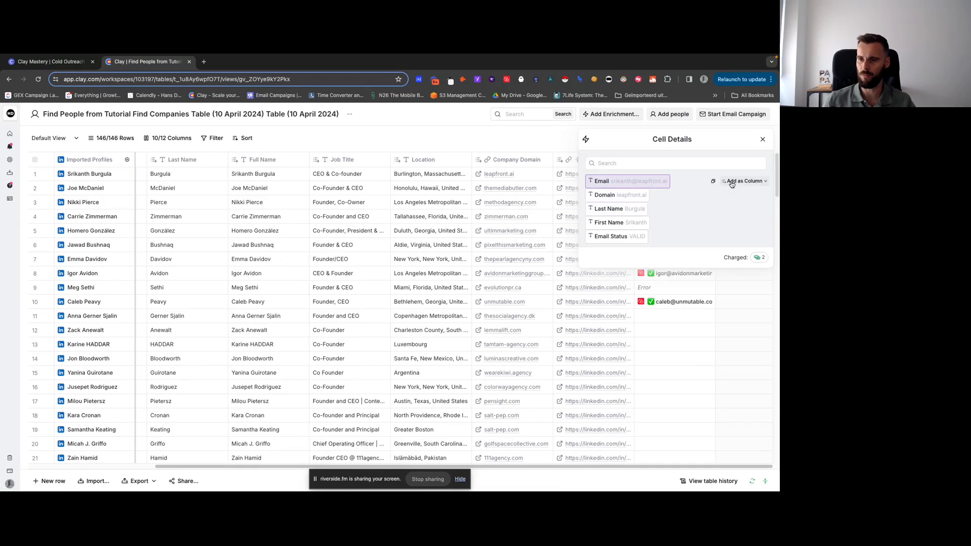
Step: Create a plain Email column from the Find Work Email results and return to the table
{"action": "left_click", "coordinate": [746, 180]}
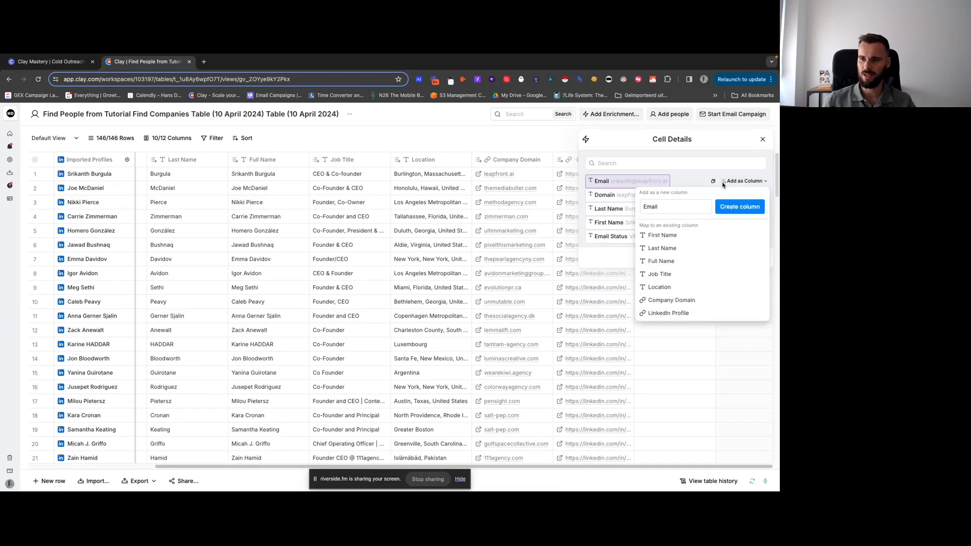
{"action": "left_click", "coordinate": [740, 206]}
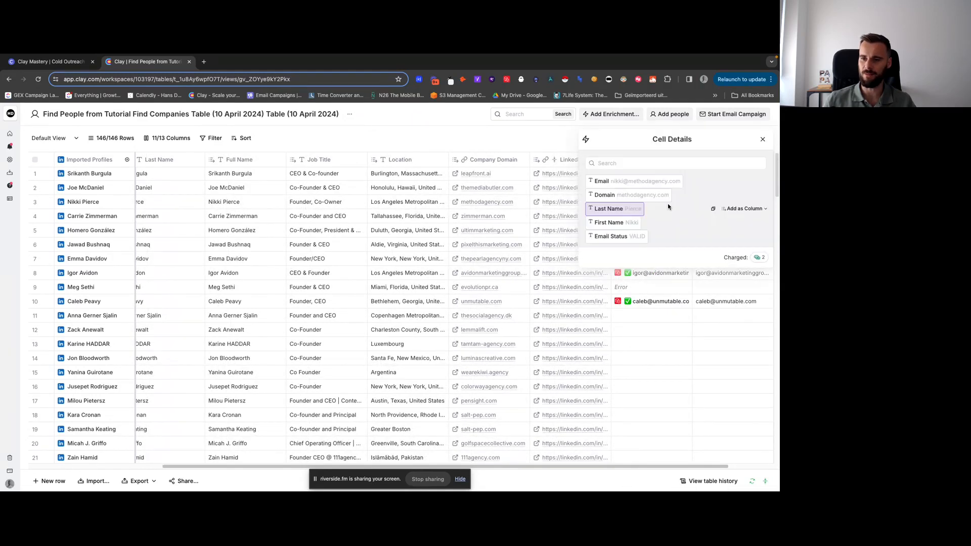
{"action": "left_click", "coordinate": [763, 138]}
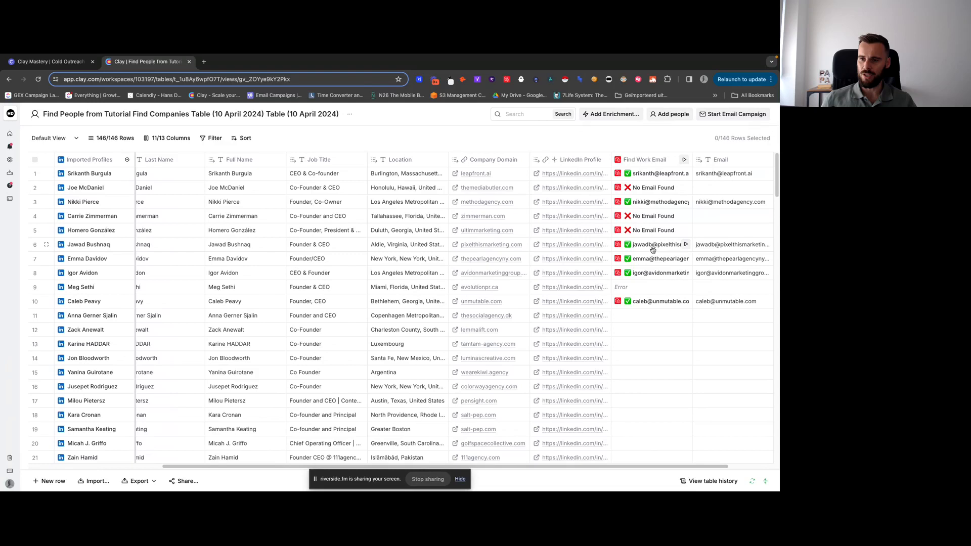
{"action": "left_click", "coordinate": [654, 243]}
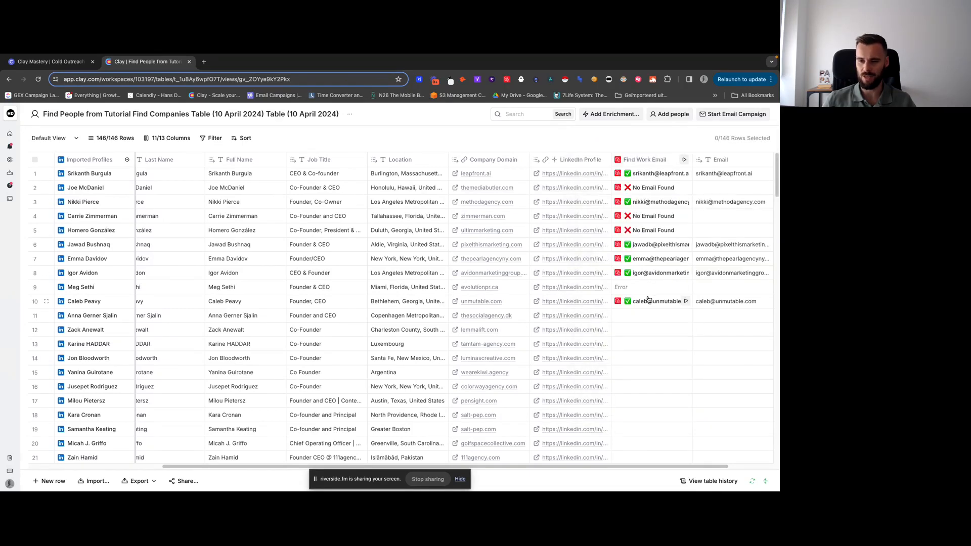
{"action": "scroll", "scroll_direction": "right", "scroll_amount": 3}
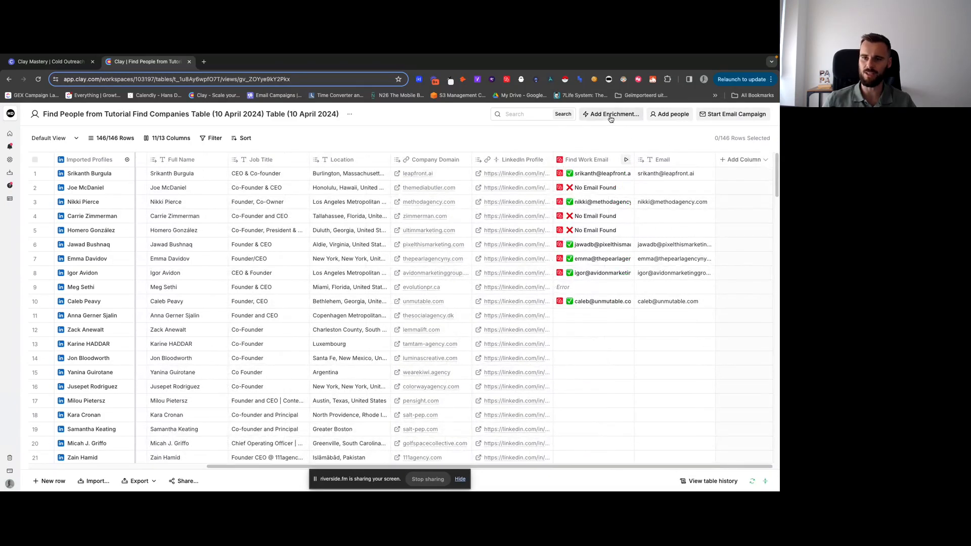
Step: Add Debounce's Validate Email enrichment with the Email column as its input
{"action": "left_click", "coordinate": [610, 114]}
{"action": "type", "text": "debounce"}
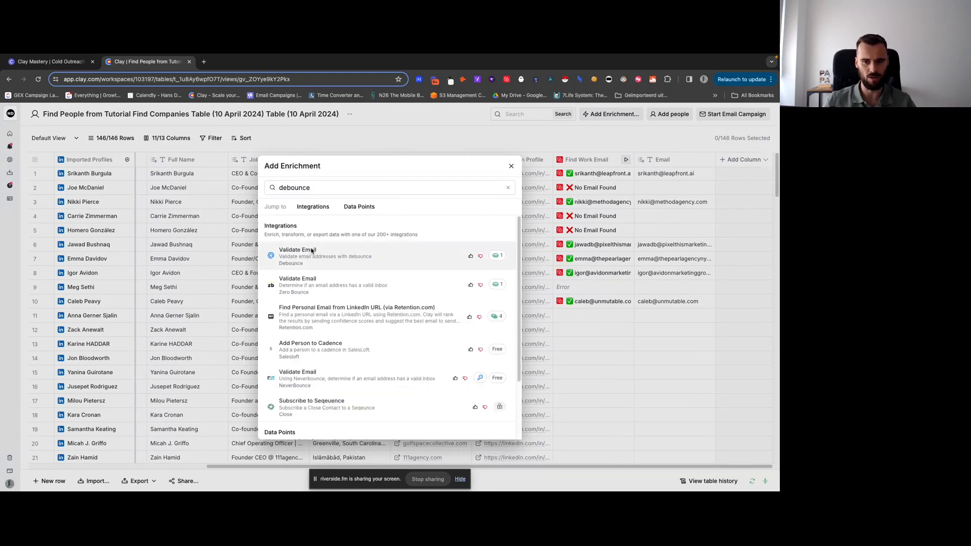
{"action": "left_click", "coordinate": [298, 256]}
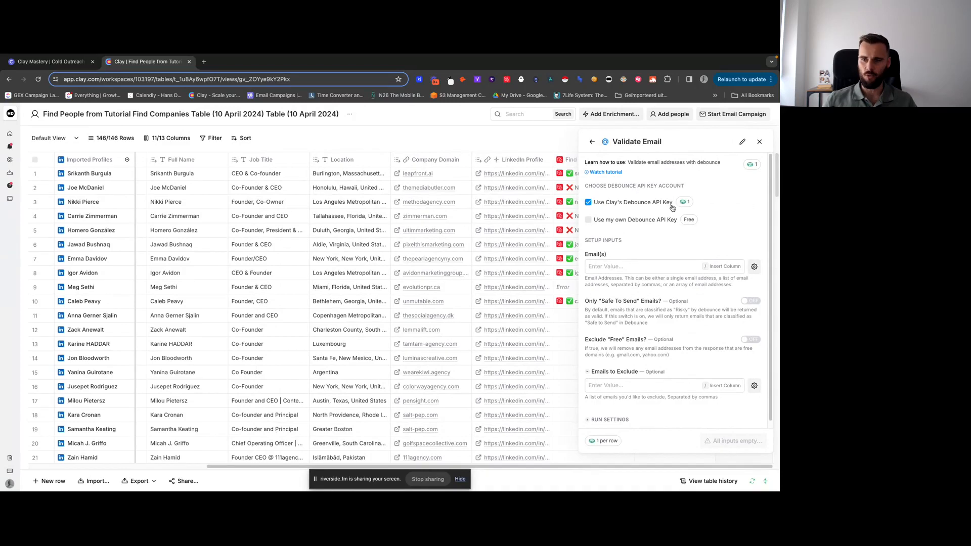
{"action": "left_click", "coordinate": [662, 266]}
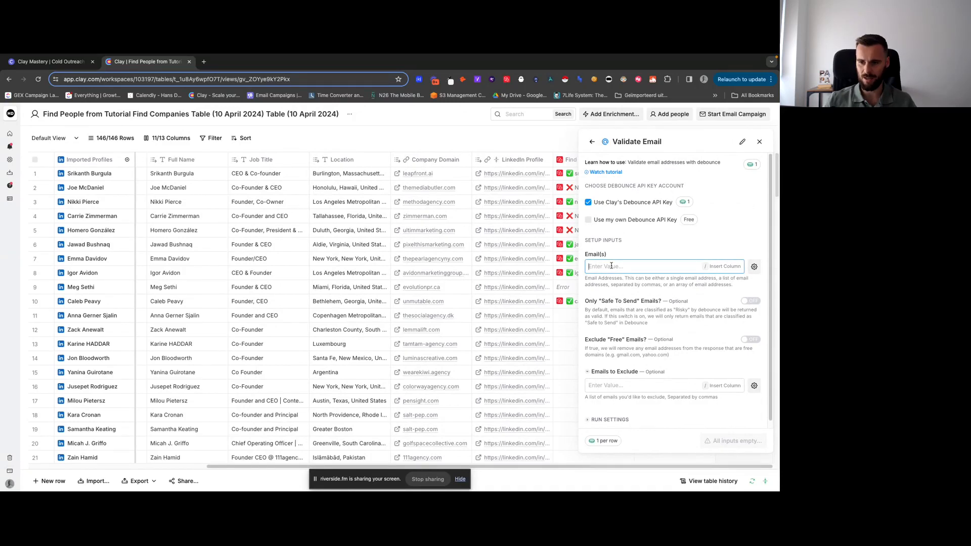
{"action": "type", "text": "/ema"}
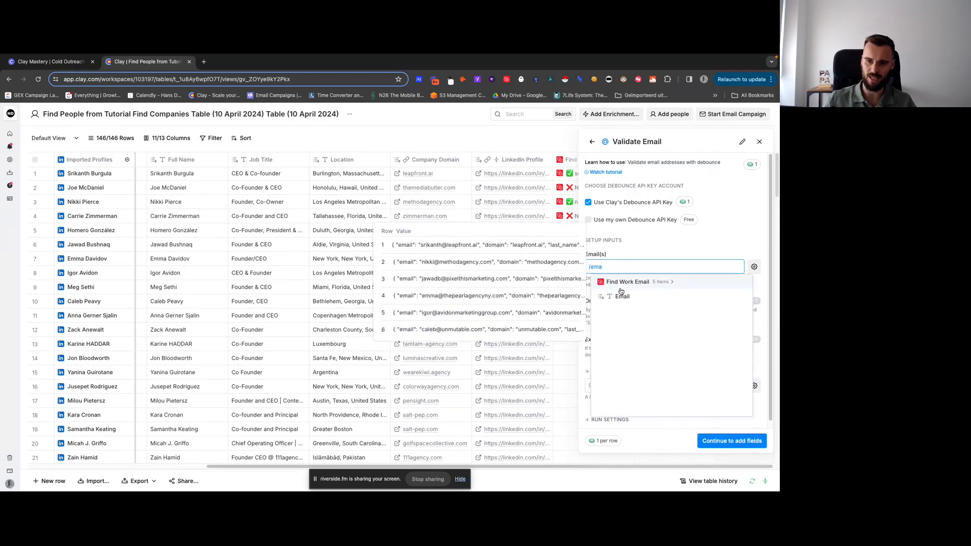
{"action": "left_click", "coordinate": [622, 296]}
{"action": "type", "text": "/"}
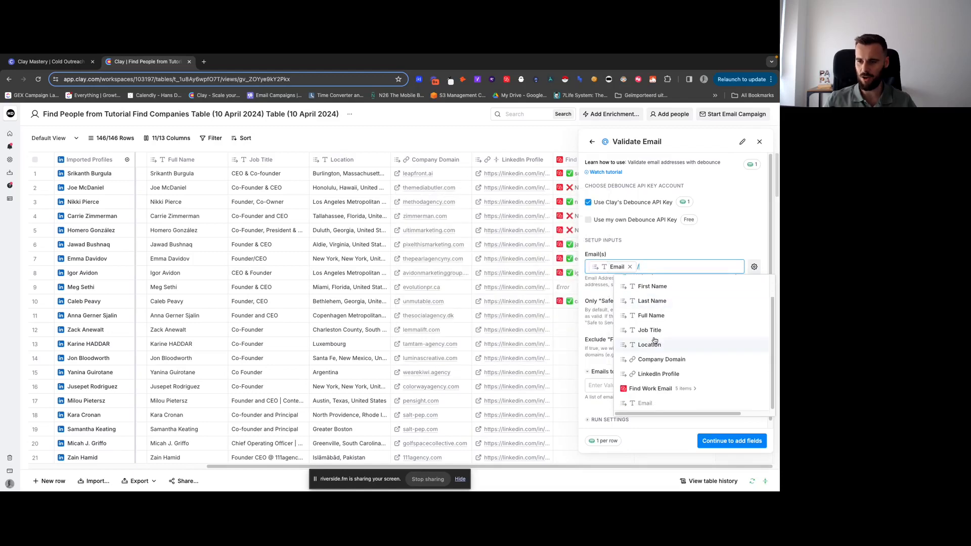
{"action": "left_click", "coordinate": [651, 241]}
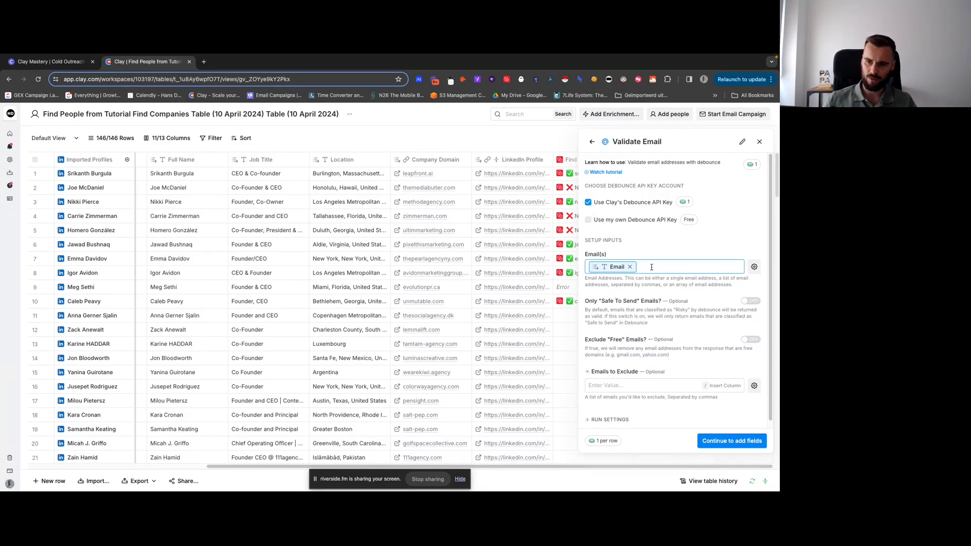
Step: Re-insert the Email column as input and enable Only Safe To Send Emails
{"action": "left_click", "coordinate": [629, 266]}
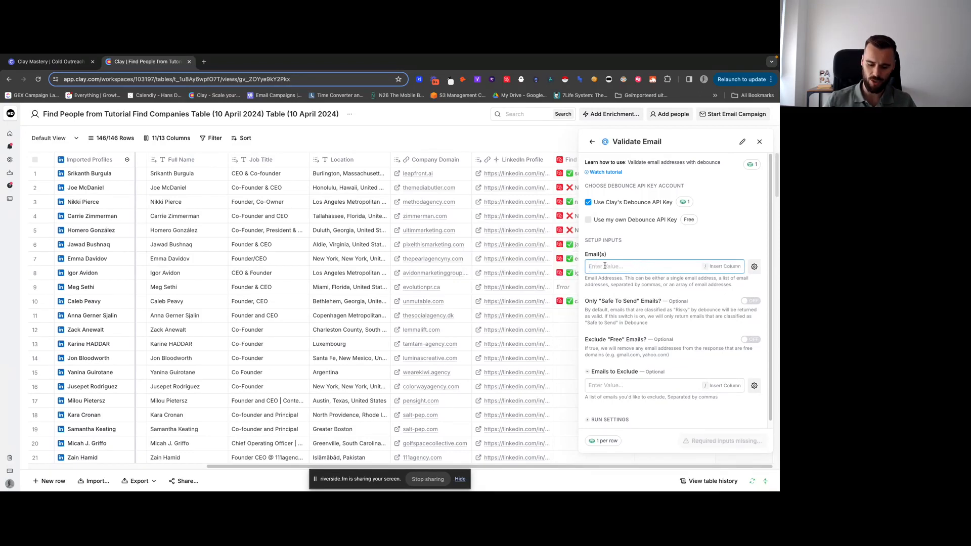
{"action": "left_click", "coordinate": [662, 266]}
{"action": "type", "text": "/"}
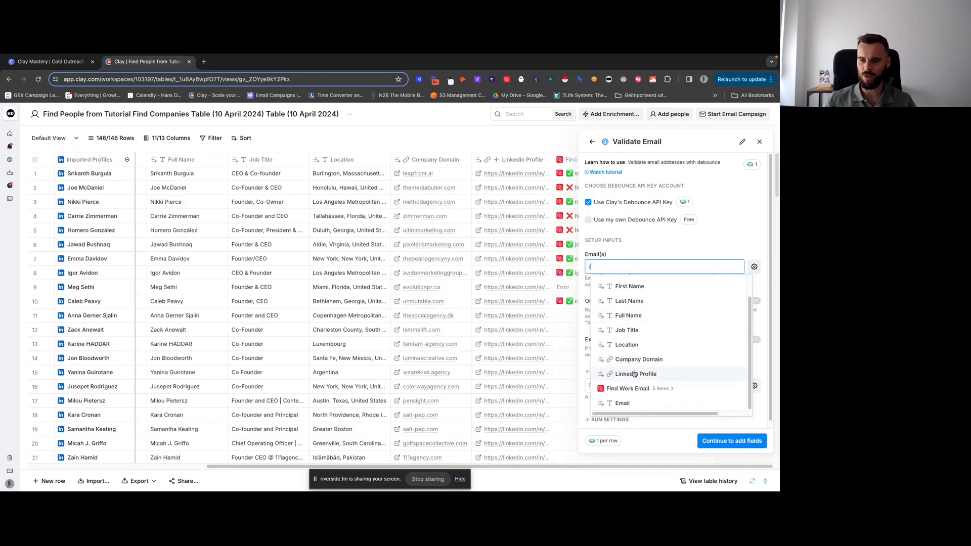
{"action": "mouse_move", "coordinate": [627, 388]}
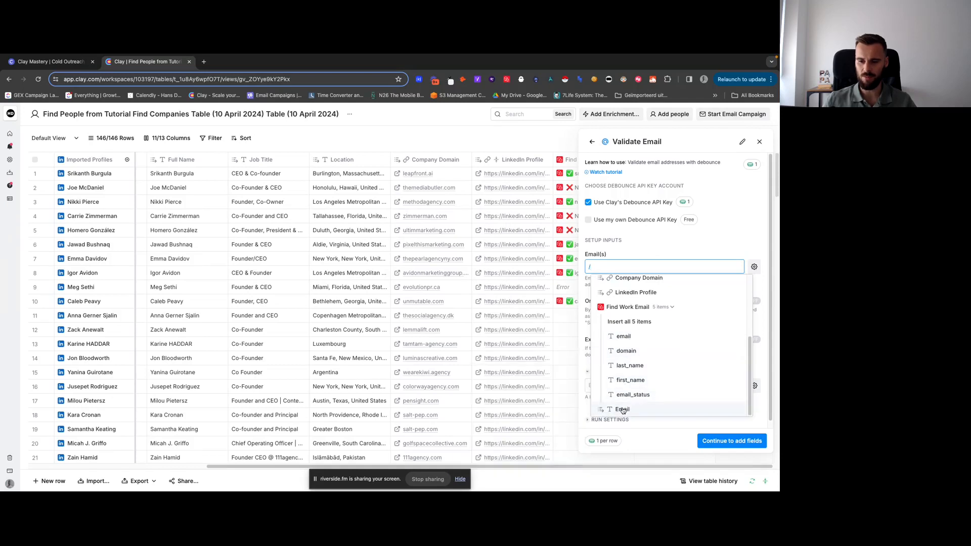
{"action": "left_click", "coordinate": [621, 409]}
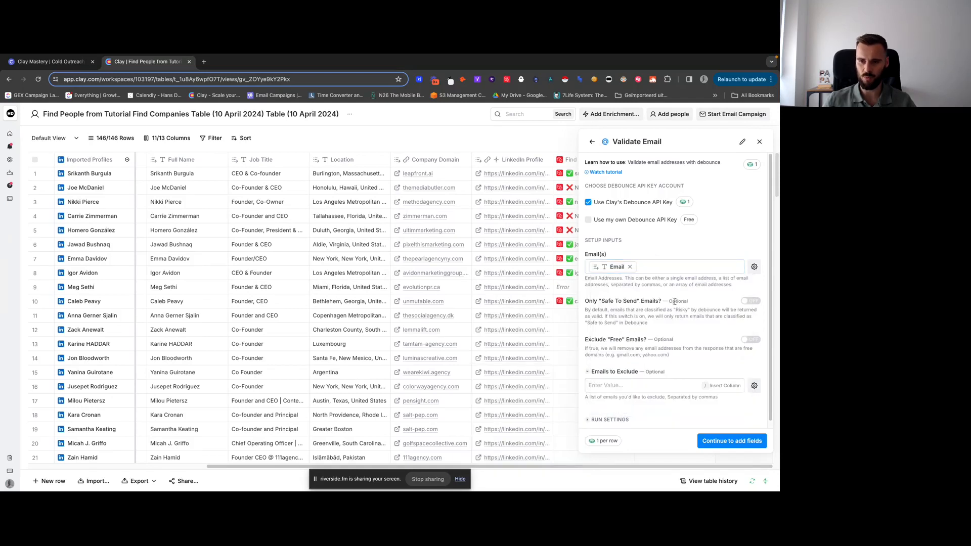
{"action": "left_click", "coordinate": [750, 302]}
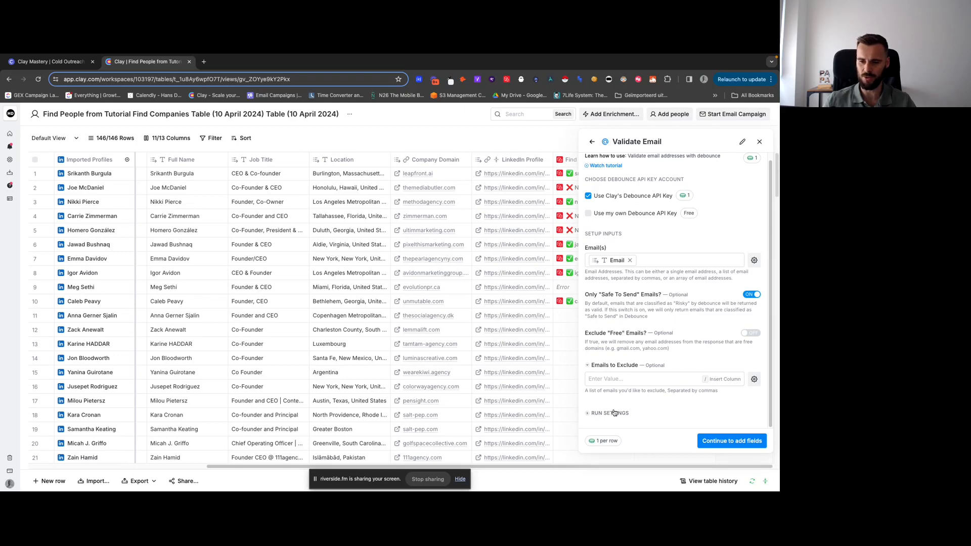
{"action": "scroll", "scroll_direction": "down", "scroll_amount": 3}
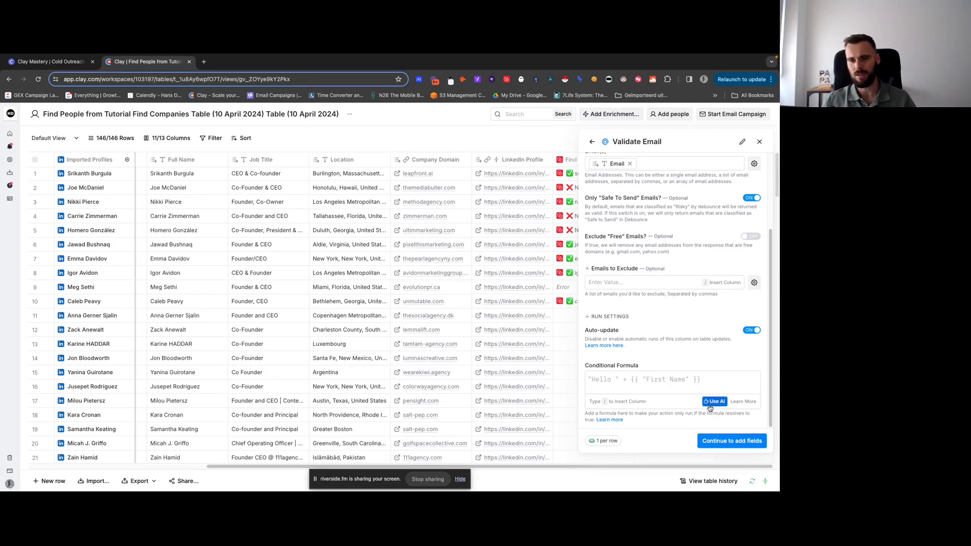
Step: Describe the run condition 'Only run if Email is not empty' in the formula generator
{"action": "left_click", "coordinate": [714, 402]}
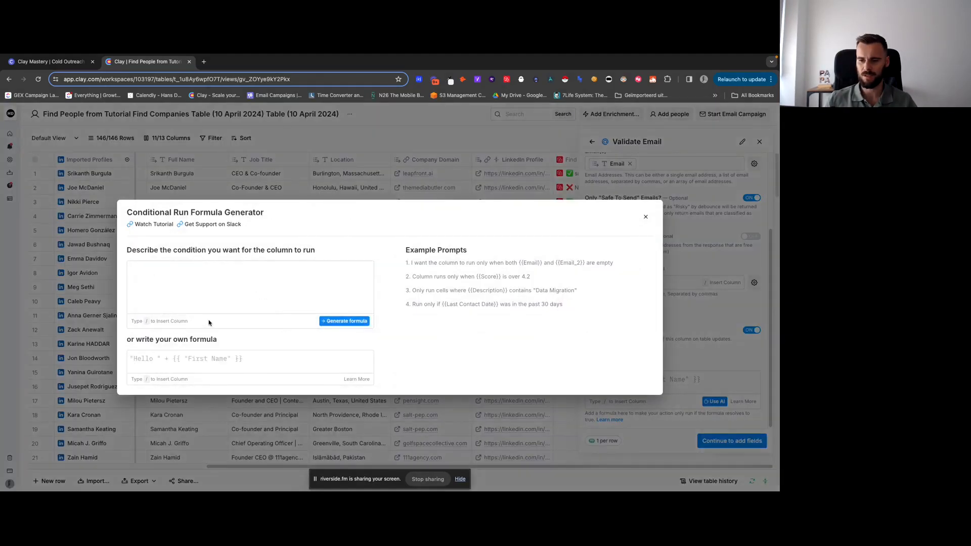
{"action": "type", "text": "Only"}
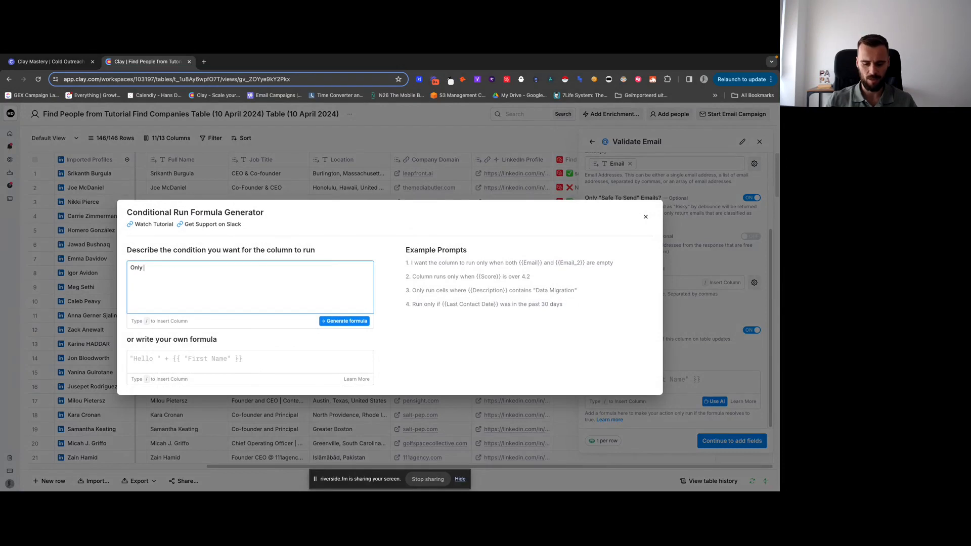
{"action": "type", "text": "run if /ema"}
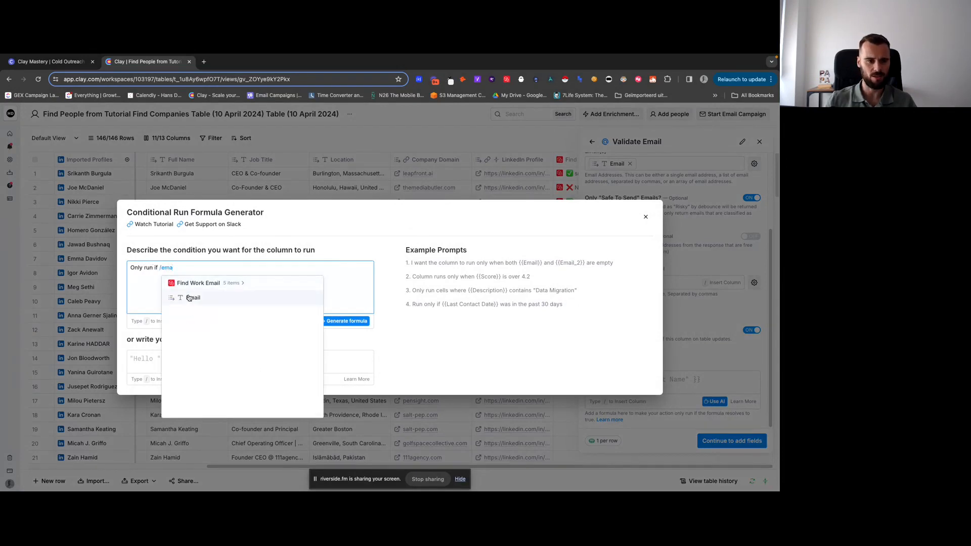
{"action": "left_click", "coordinate": [193, 297]}
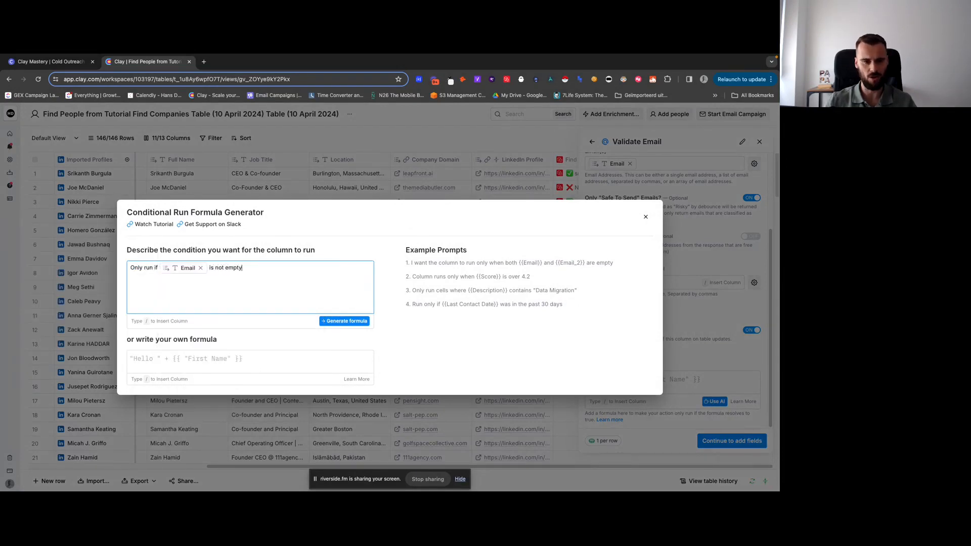
{"action": "left_click", "coordinate": [187, 358]}
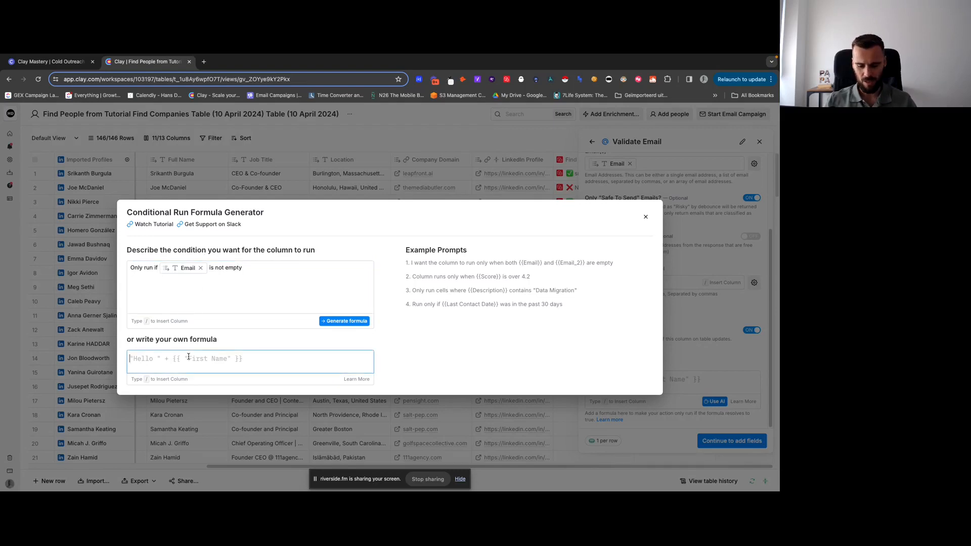
{"action": "type", "text": "!"}
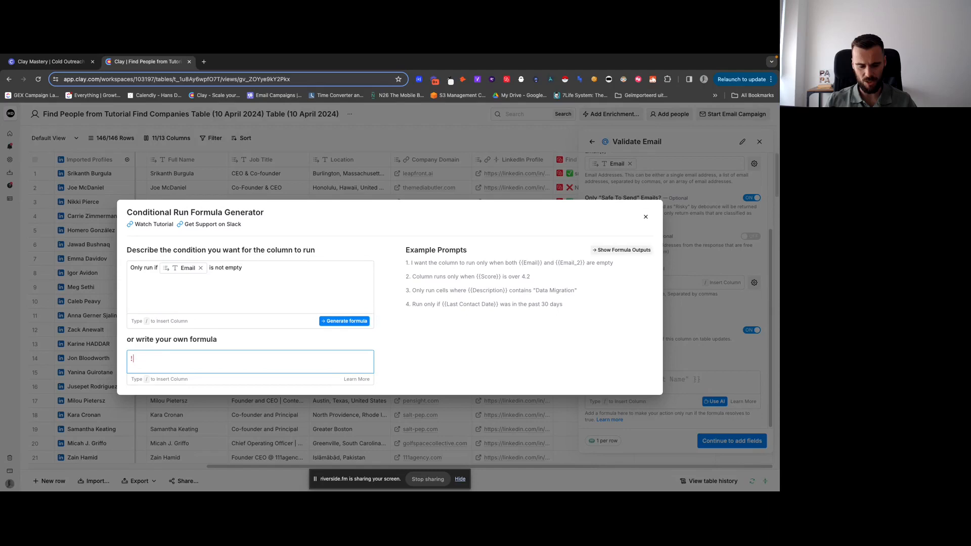
{"action": "left_click", "coordinate": [344, 320]}
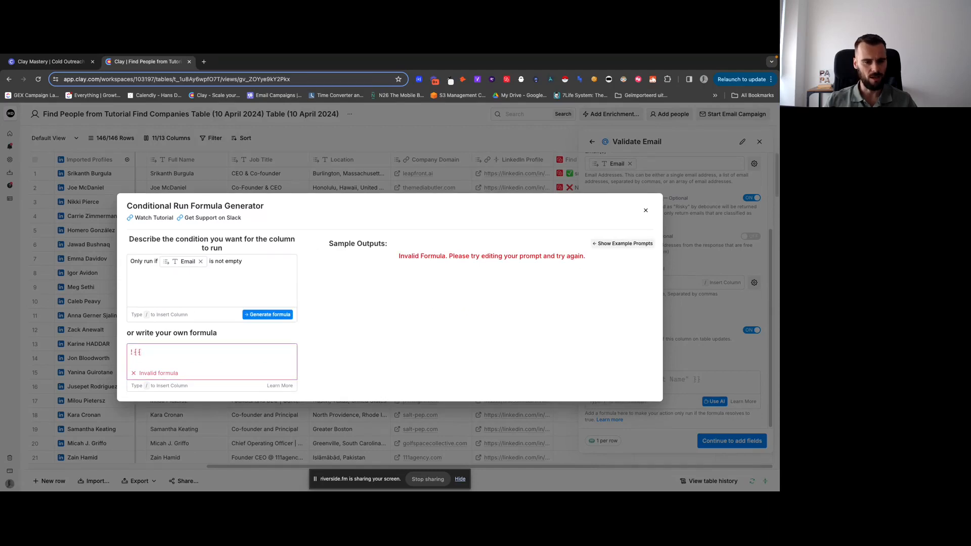
{"action": "type", "text": "E"}
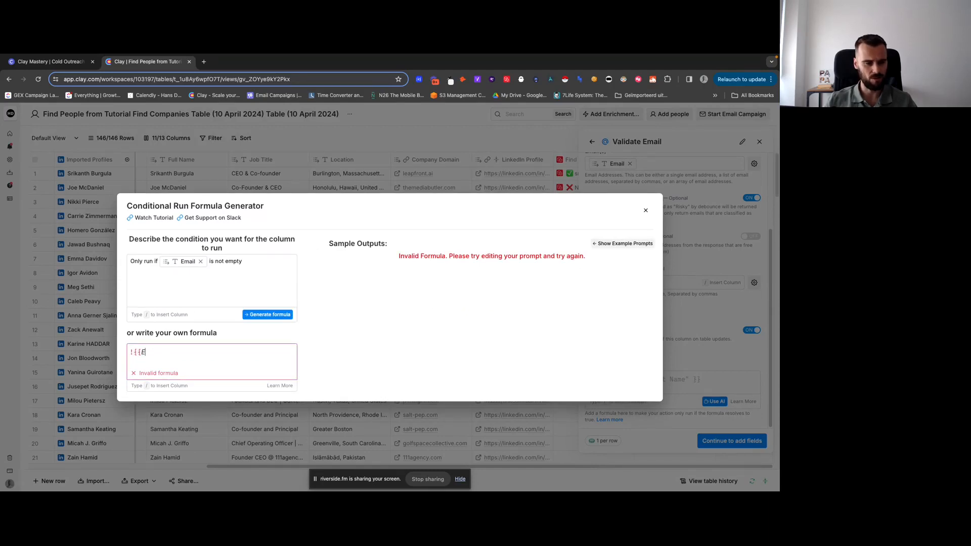
{"action": "type", "text": "email."}
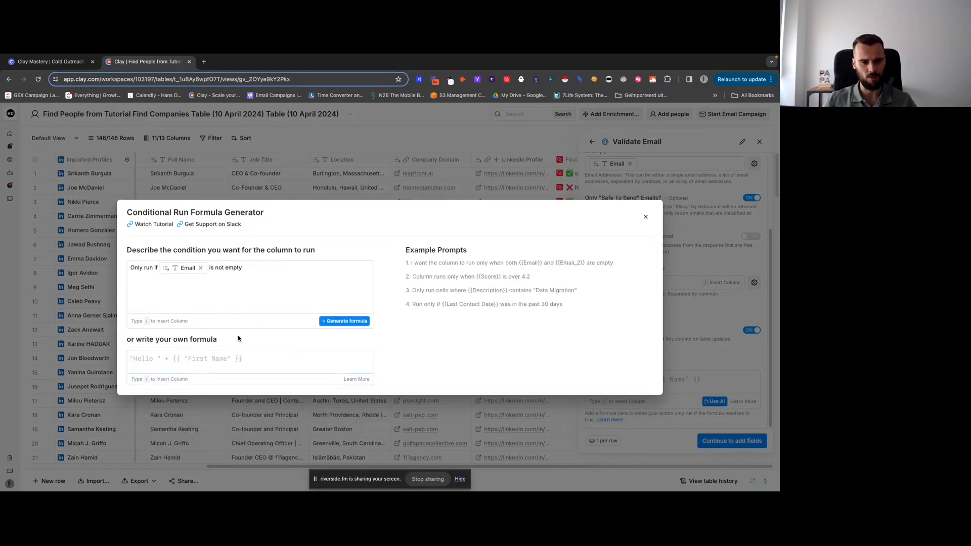
Step: Generate the formula !!{{Email}}, preview its rows and save it as the run condition
{"action": "left_click", "coordinate": [344, 321]}
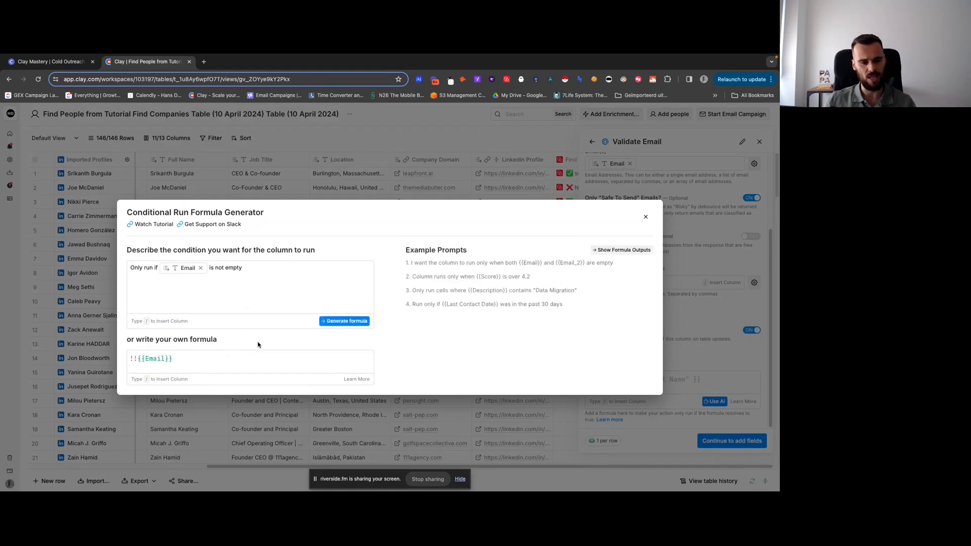
{"action": "left_click", "coordinate": [344, 321]}
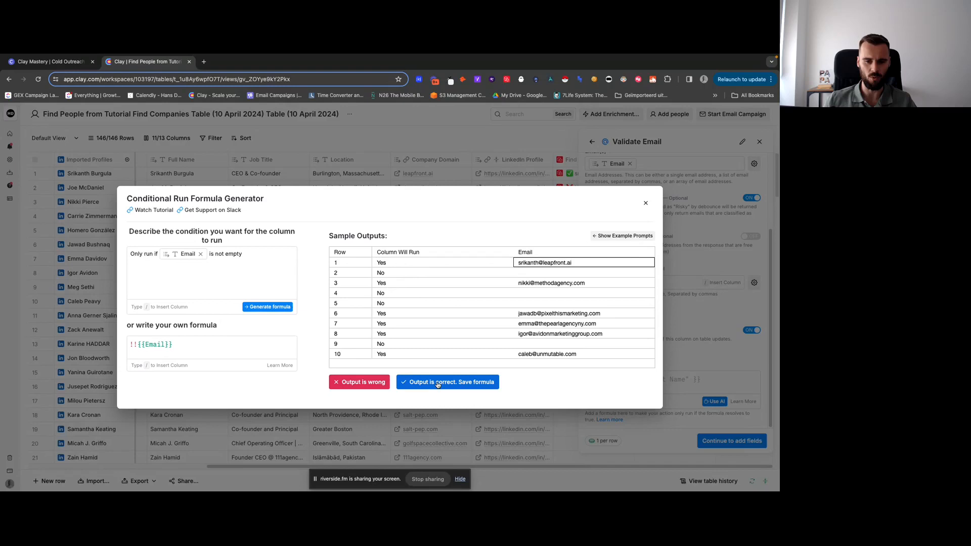
{"action": "left_click", "coordinate": [447, 381]}
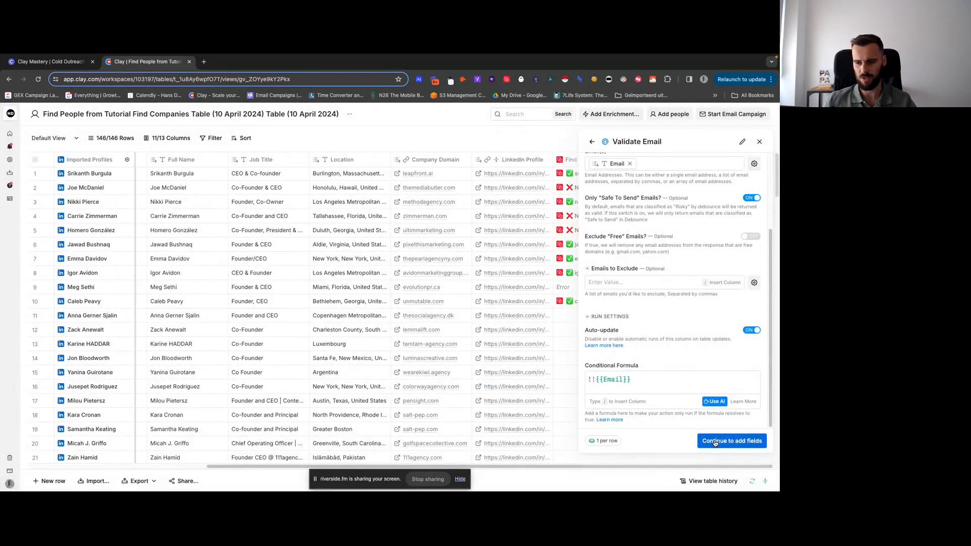
Step: Add Email under Valid Emails as an output column and save to run the validation
{"action": "left_click", "coordinate": [732, 440]}
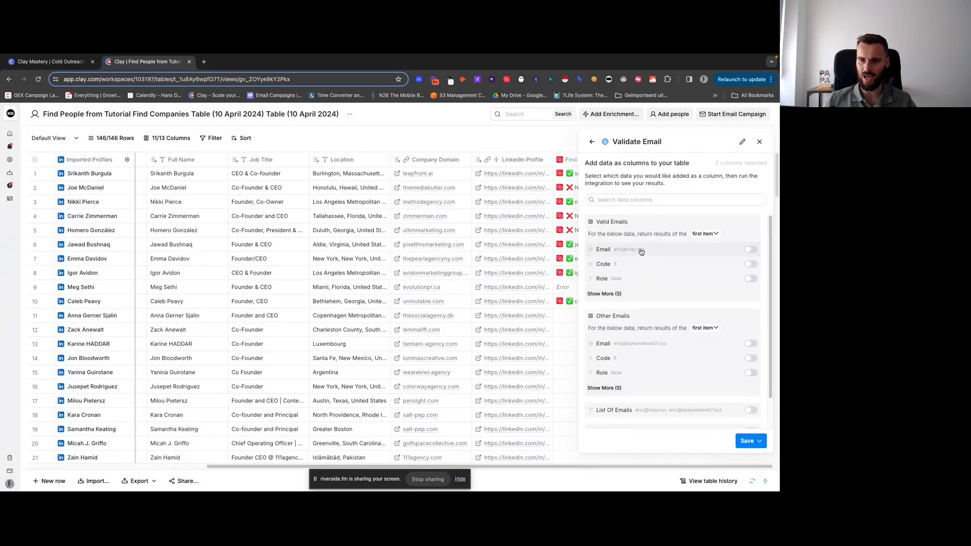
{"action": "left_click", "coordinate": [750, 249]}
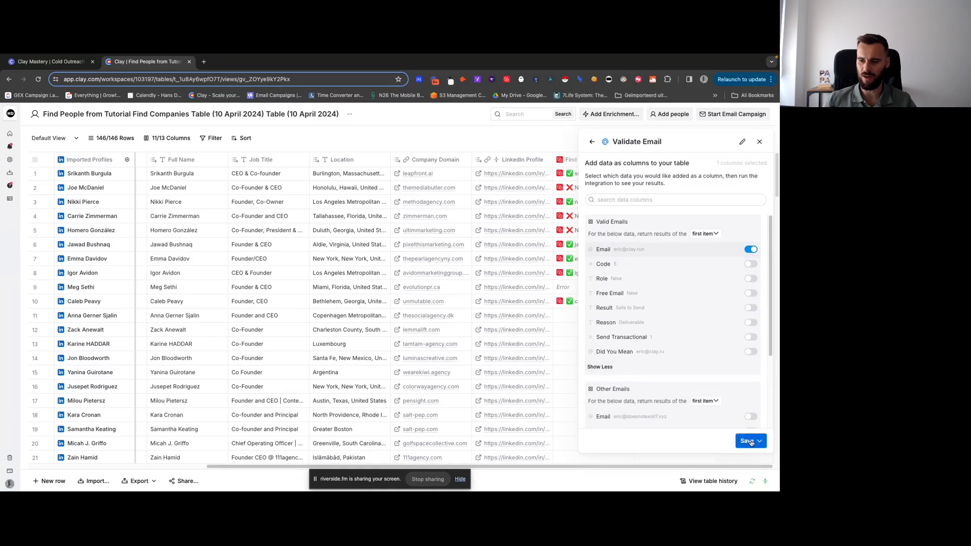
{"action": "left_click", "coordinate": [761, 440]}
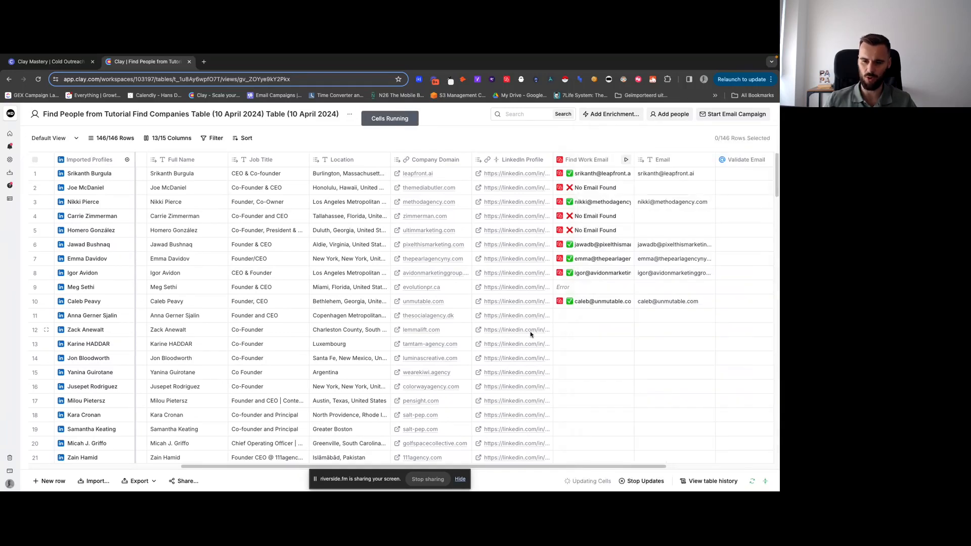
{"action": "scroll", "scroll_direction": "right", "scroll_amount": 3}
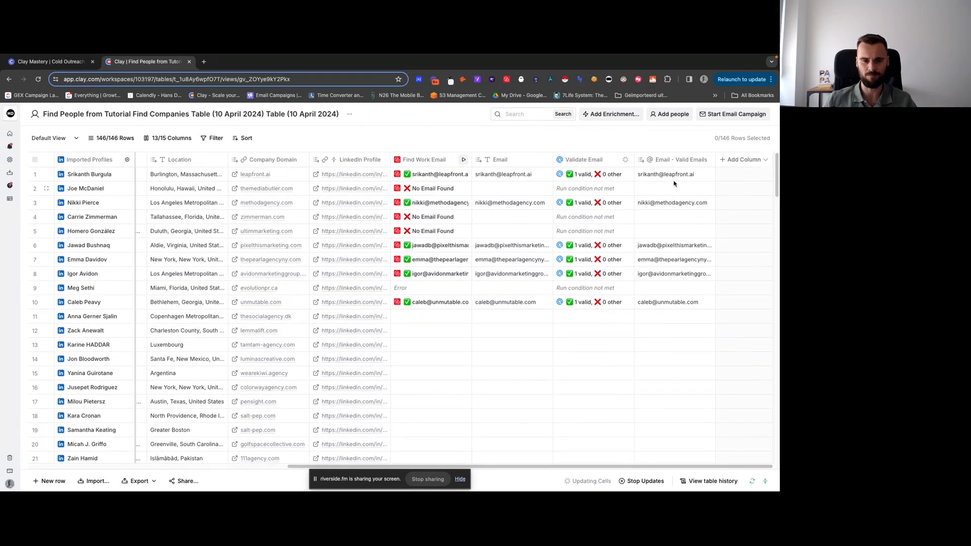
{"action": "mouse_move", "coordinate": [653, 183]}
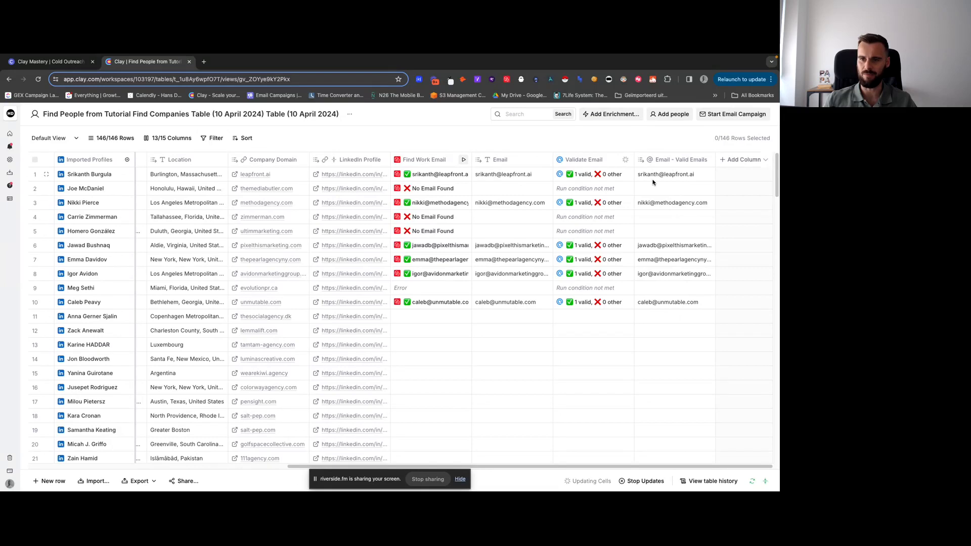
{"action": "mouse_move", "coordinate": [644, 322]}
{"action": "type", "text": "smartlead"}
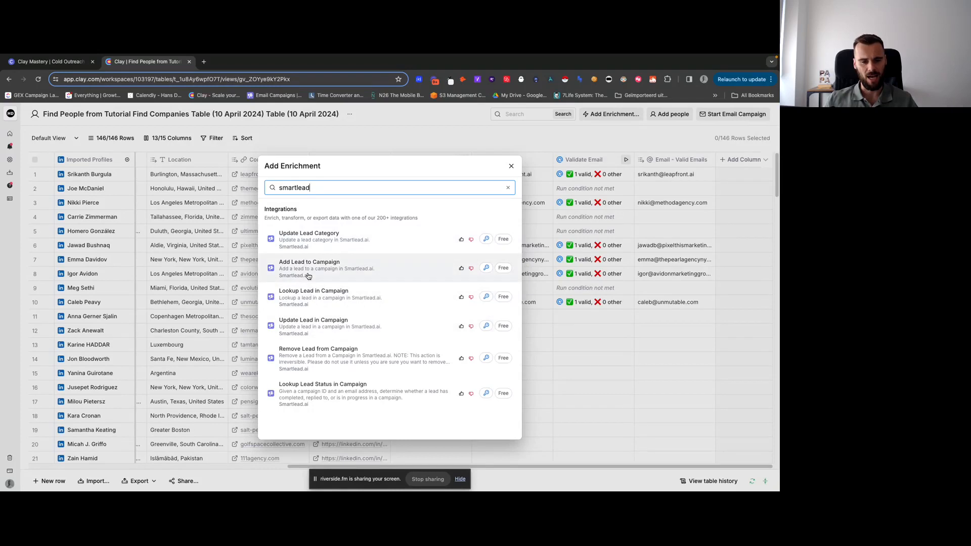
Step: Choose Add Lead to Campaign, mapping Email - Valid Emails as email and First Name
{"action": "left_click", "coordinate": [310, 267]}
{"action": "type", "text": "/ema"}
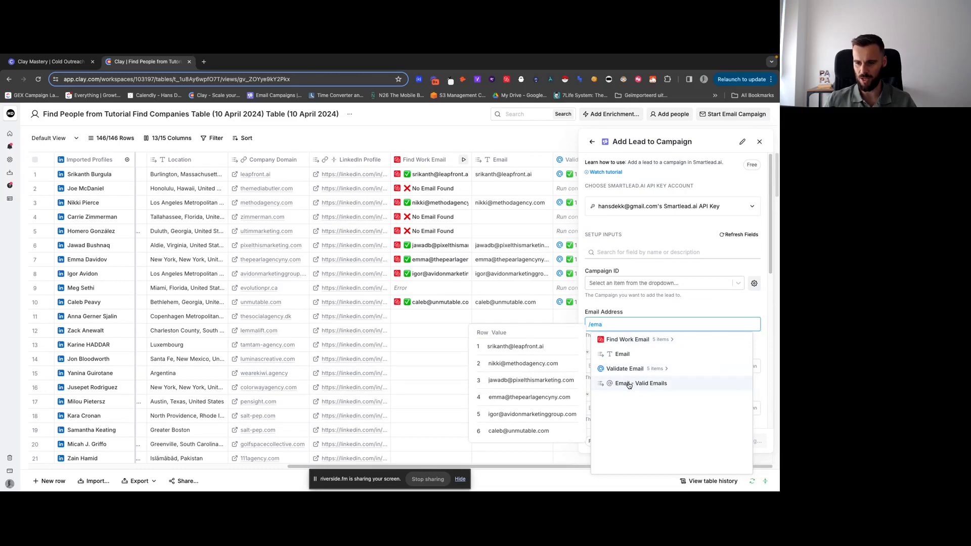
{"action": "left_click", "coordinate": [639, 383]}
{"action": "type", "text": "/fir"}
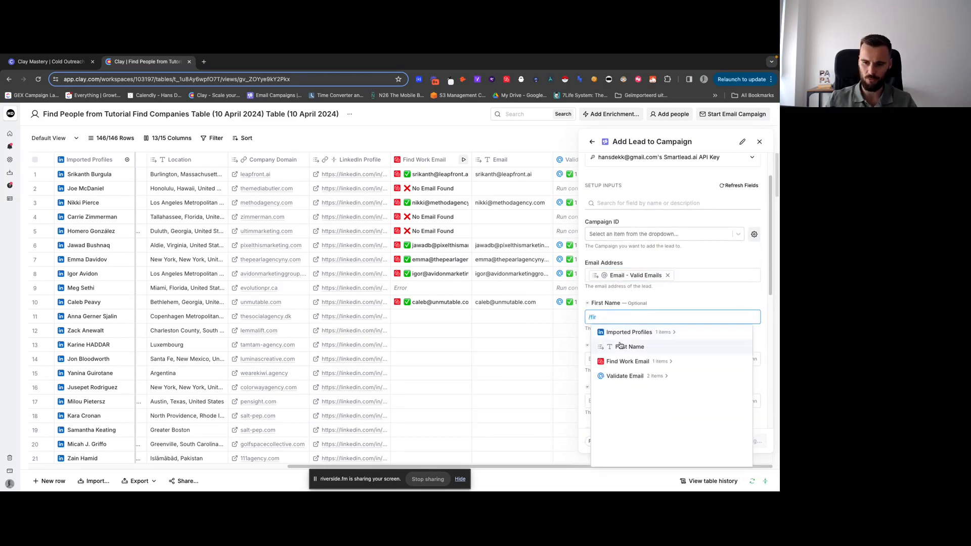
{"action": "left_click", "coordinate": [628, 346]}
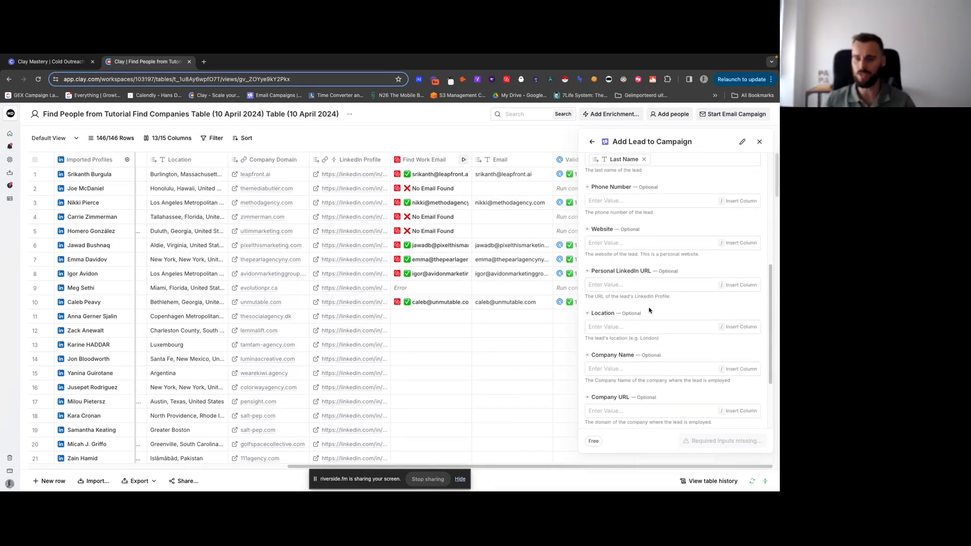
{"action": "scroll", "scroll_direction": "down", "scroll_amount": 3}
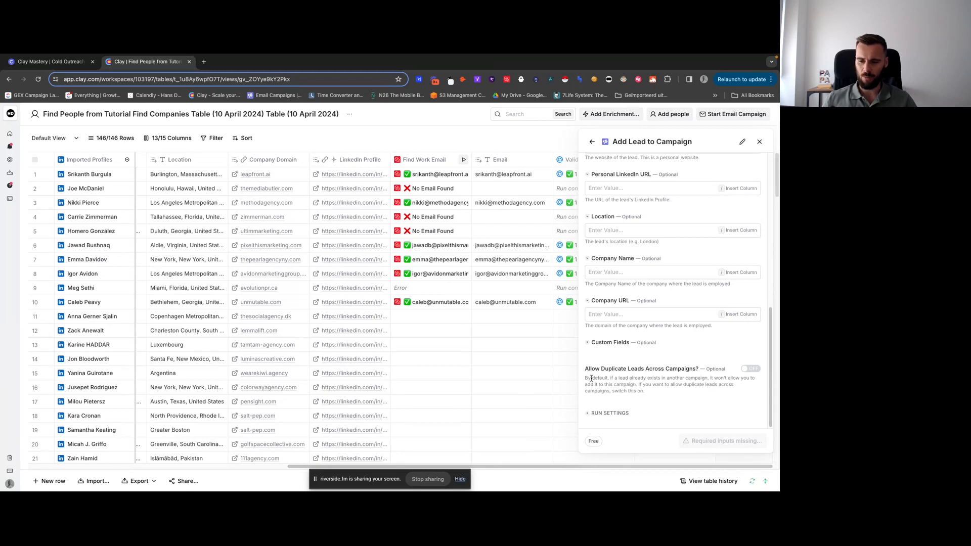
{"action": "double_click", "coordinate": [641, 369]}
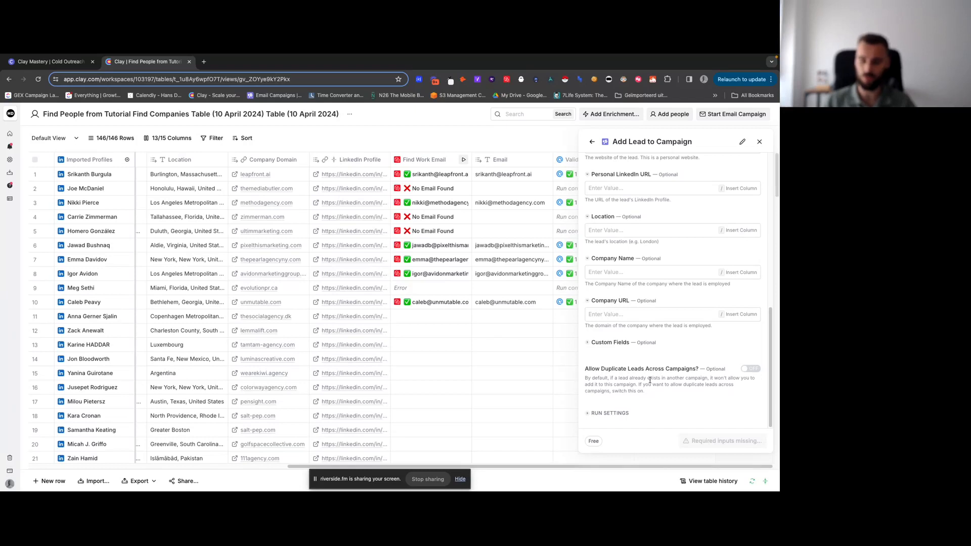
{"action": "mouse_move", "coordinate": [646, 382]}
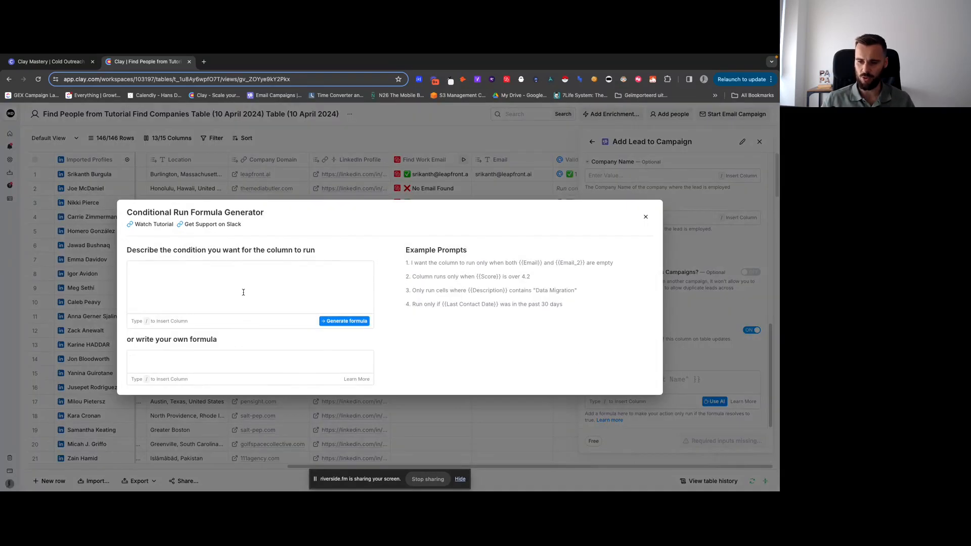
Step: Generate and save a run condition requiring Email - Valid Emails and First Name both not empty
{"action": "type", "text": "O"}
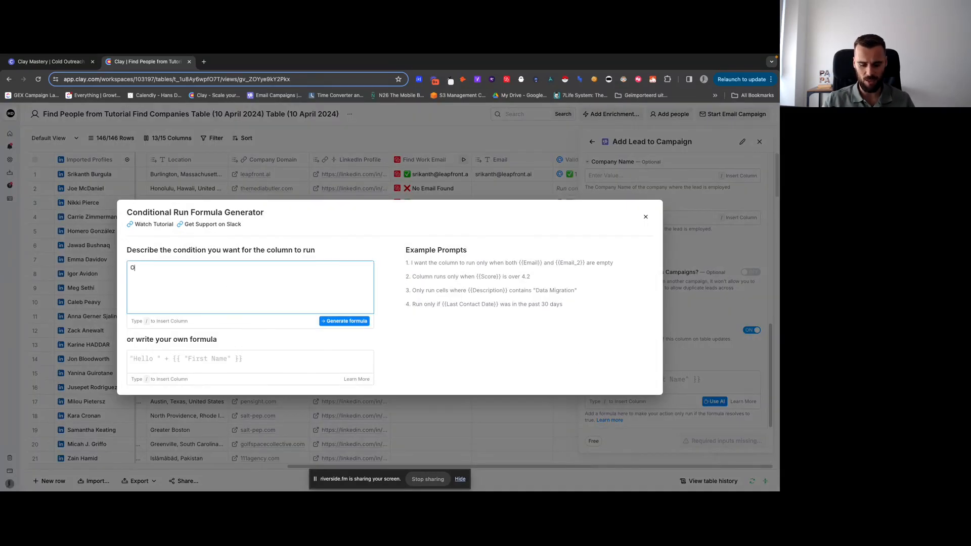
{"action": "type", "text": "Only run if /e"}
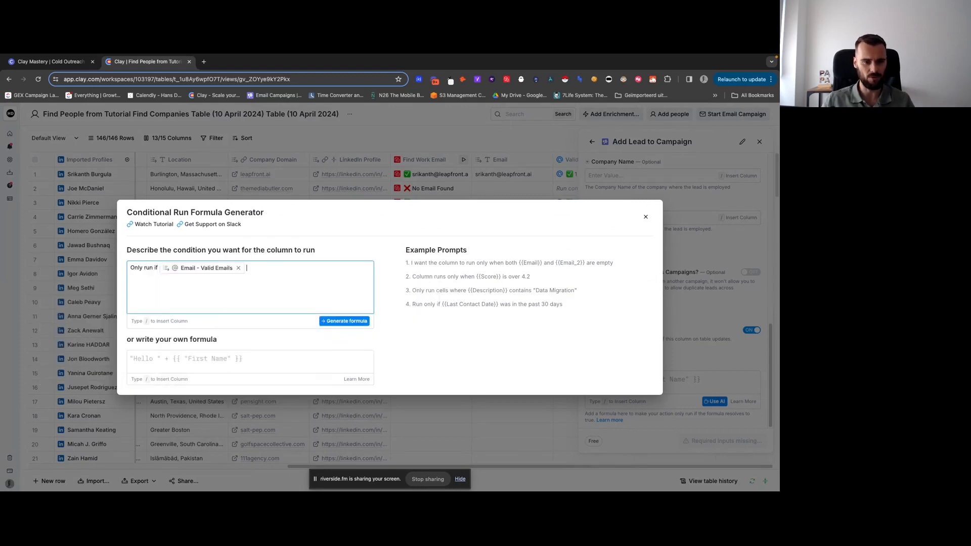
{"action": "type", "text": "is not empty AND"}
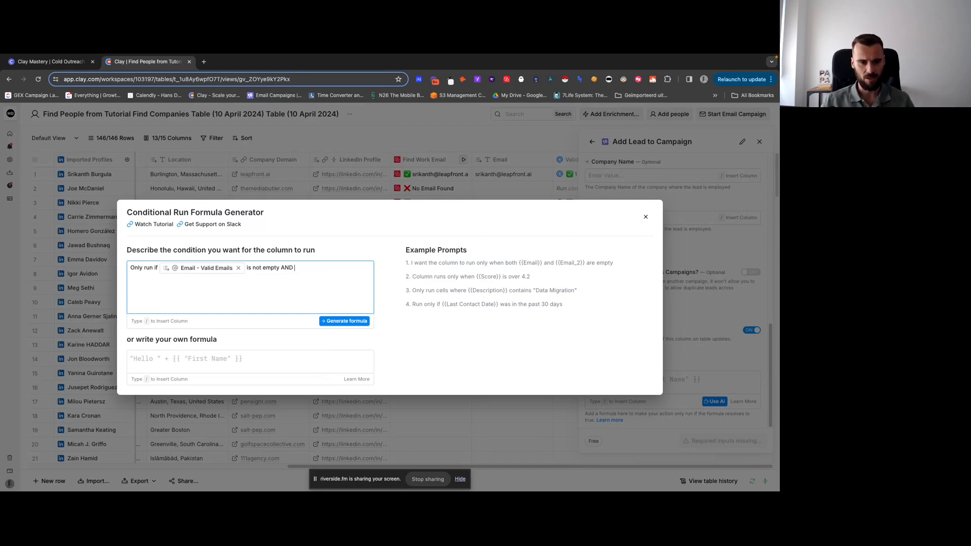
{"action": "type", "text": "/fir"}
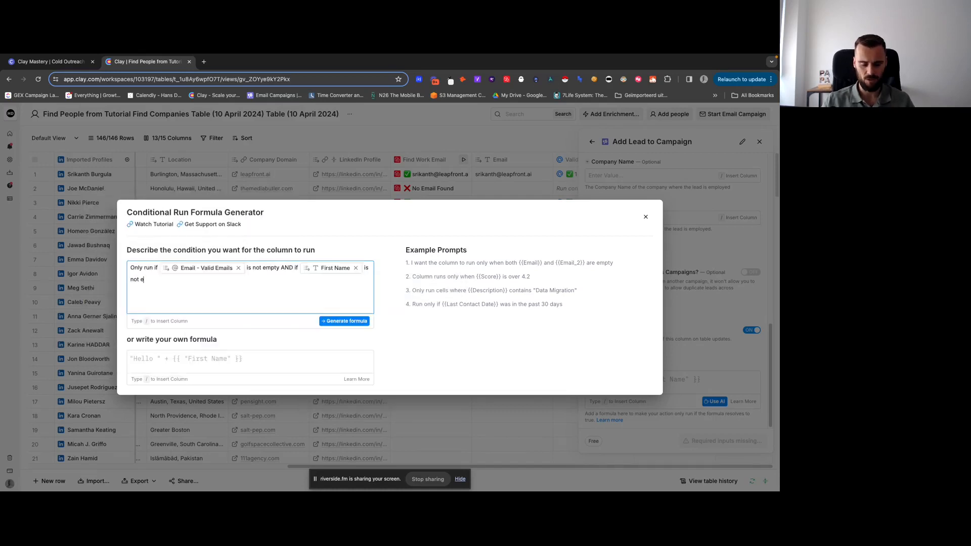
{"action": "left_click", "coordinate": [345, 321]}
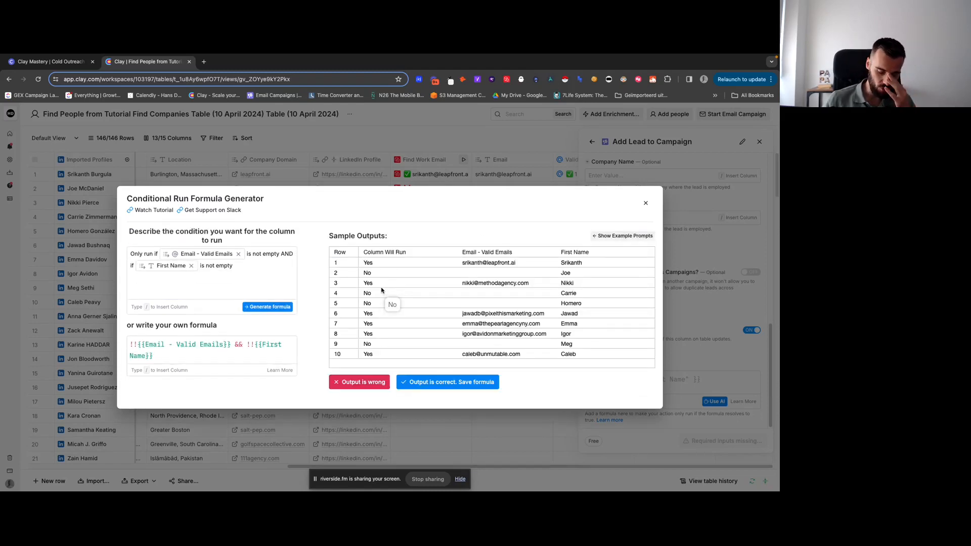
{"action": "mouse_move", "coordinate": [309, 286]}
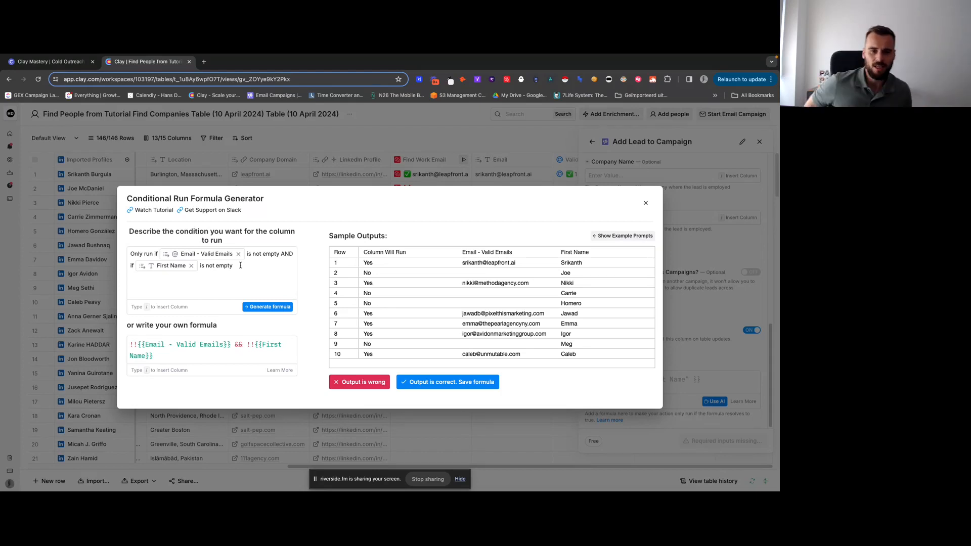
{"action": "left_click", "coordinate": [447, 381]}
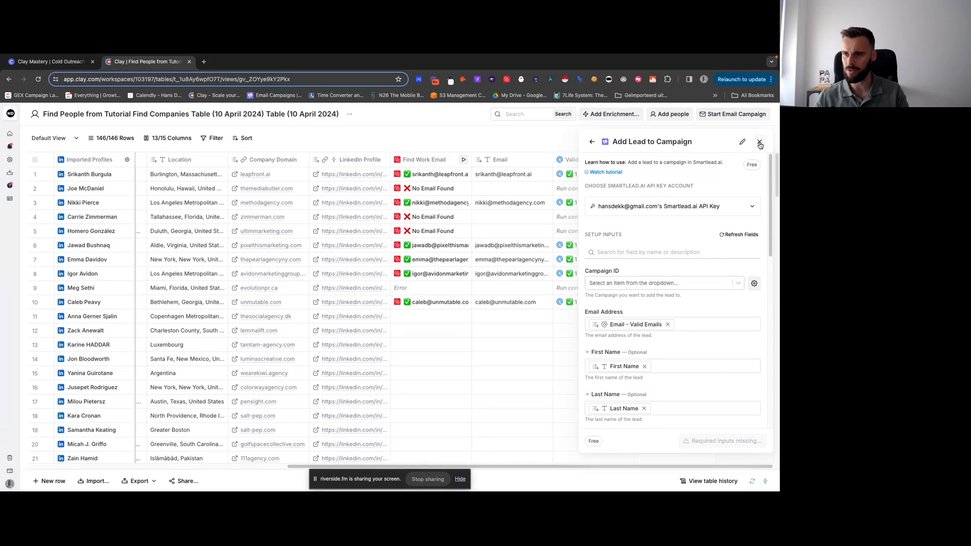
Step: Close the Add Lead to Campaign settings to return to the people table
{"action": "left_click", "coordinate": [760, 142]}
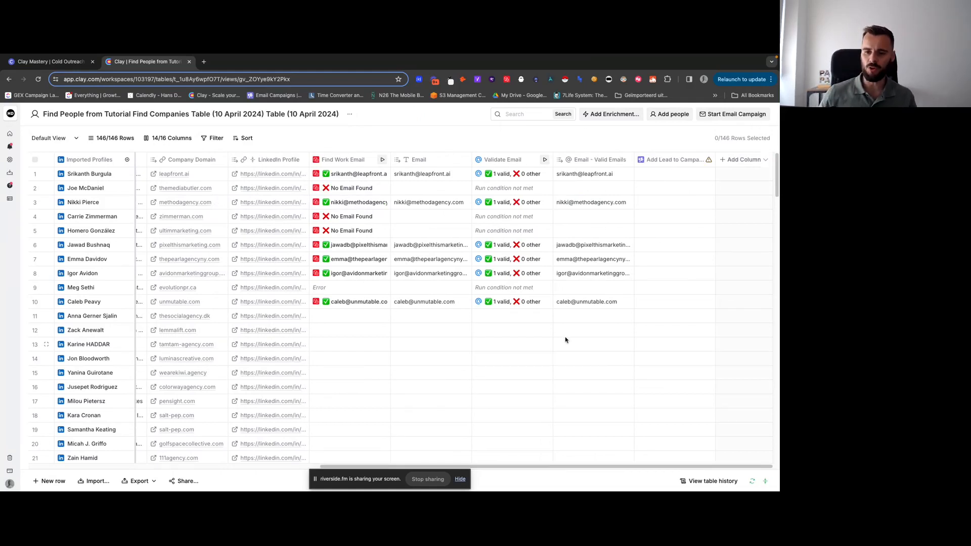
{"action": "mouse_move", "coordinate": [571, 344]}
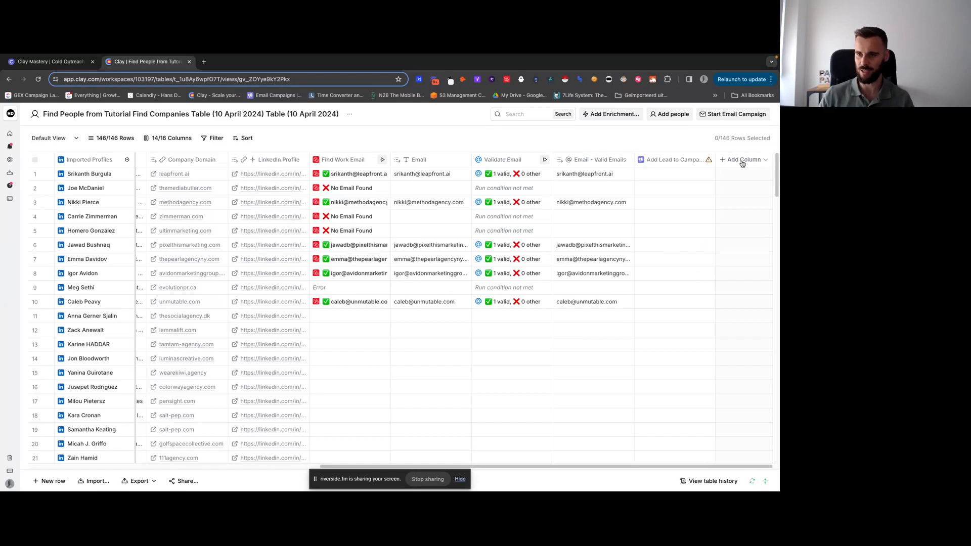
Step: Start a Formula column describing TRUE when Email - Valid Emails and First Name are filled, else FALSE
{"action": "left_click", "coordinate": [744, 158]}
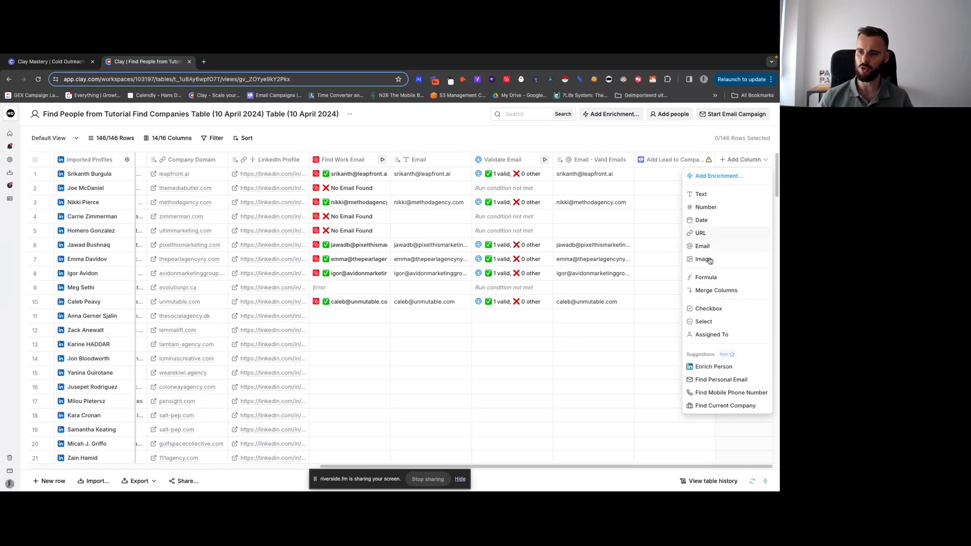
{"action": "left_click", "coordinate": [706, 277]}
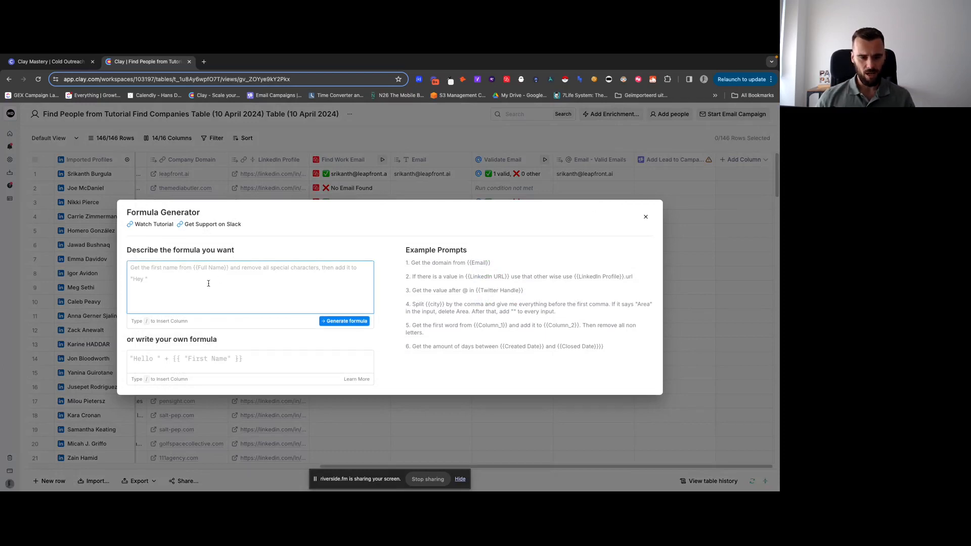
{"action": "type", "text": "If /ema"}
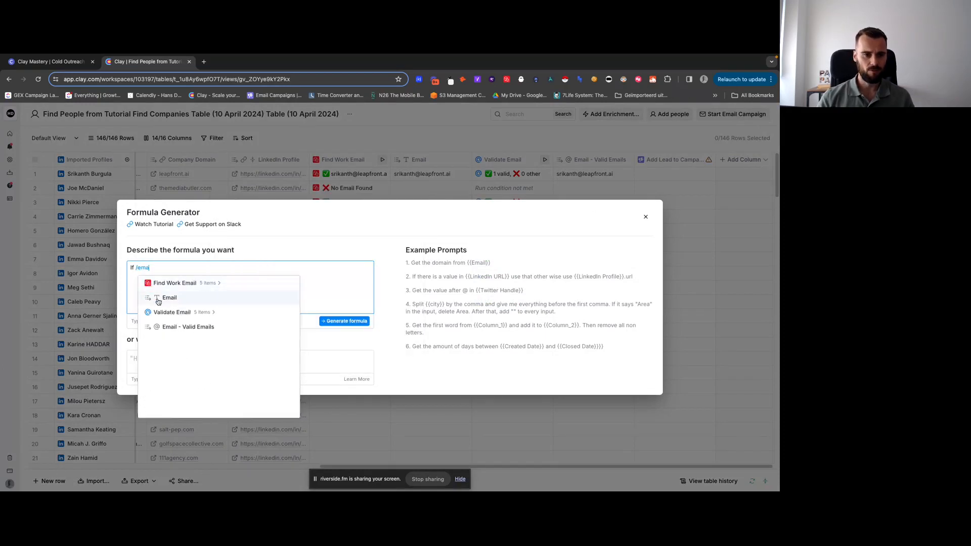
{"action": "left_click", "coordinate": [187, 327]}
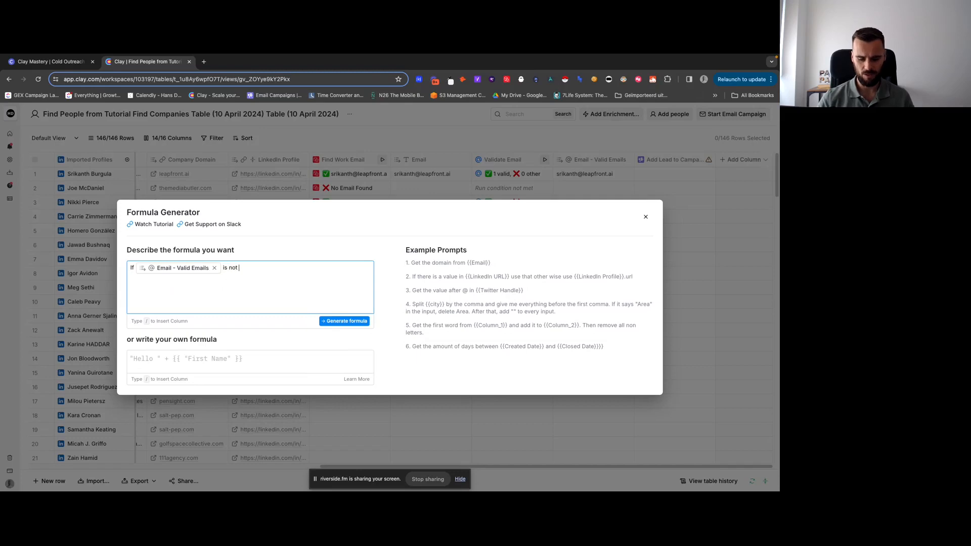
{"action": "type", "text": "empty AND /"}
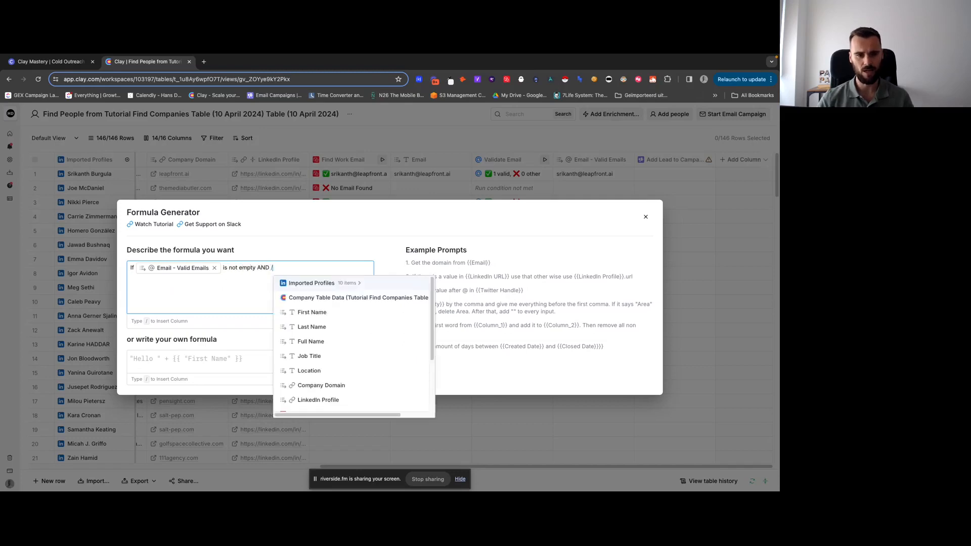
{"action": "left_click", "coordinate": [312, 312]}
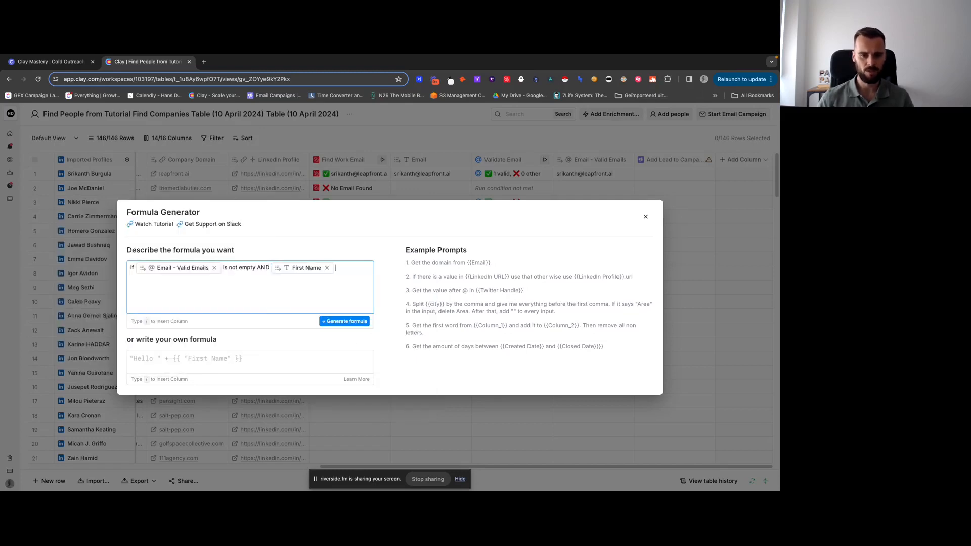
{"action": "type", "text": "is not empty, output 'TRUE'. Otherwise, output'"}
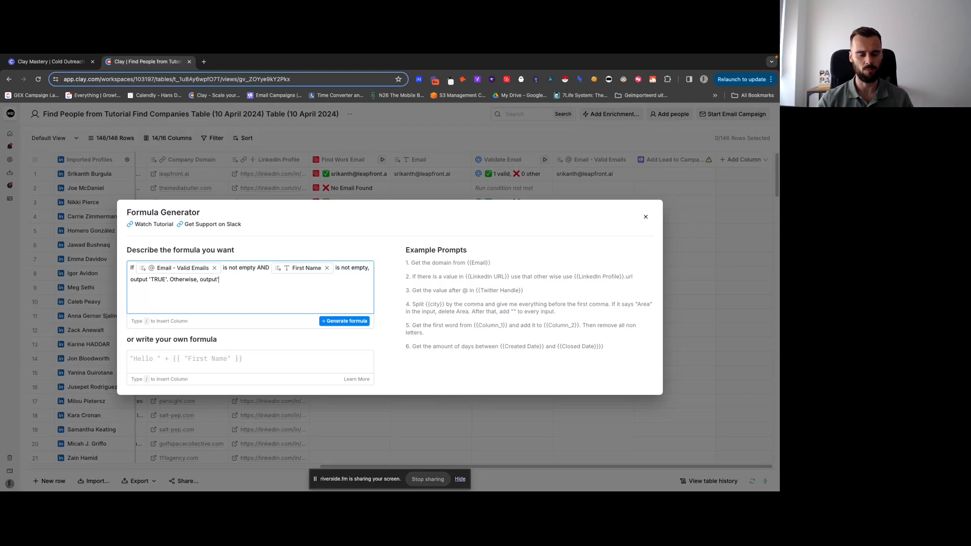
{"action": "type", "text": "FALSE'."}
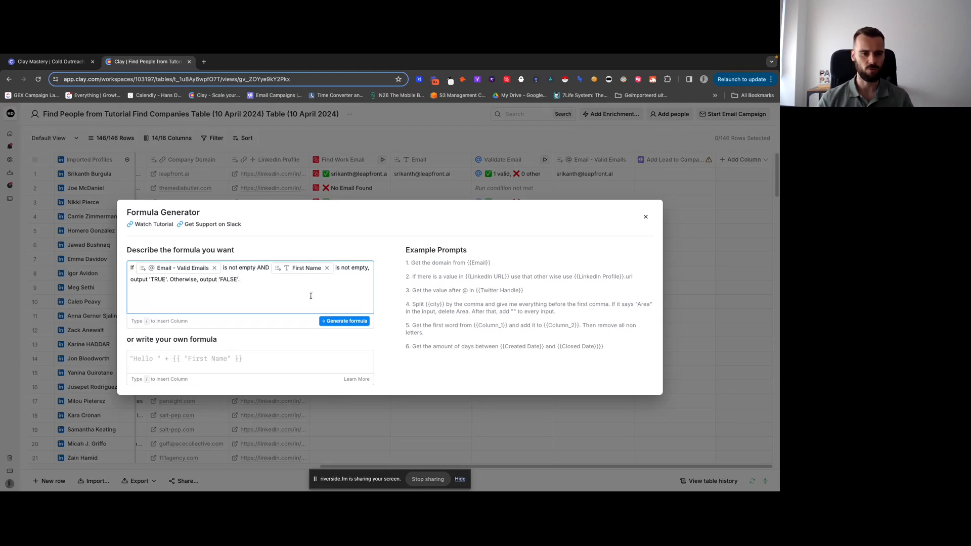
Step: Generate the formula from the description and save it after accepting the sample outputs
{"action": "left_click", "coordinate": [346, 321]}
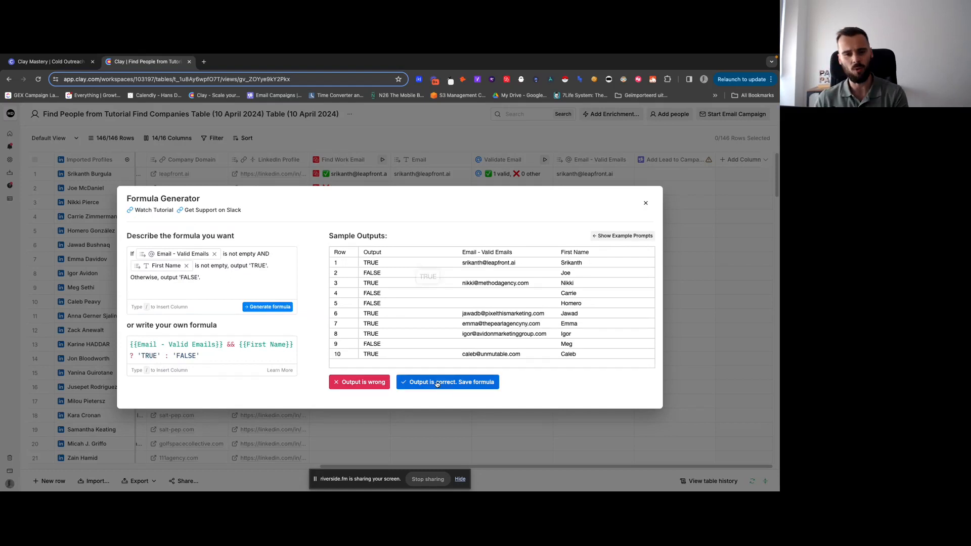
{"action": "left_click", "coordinate": [447, 382]}
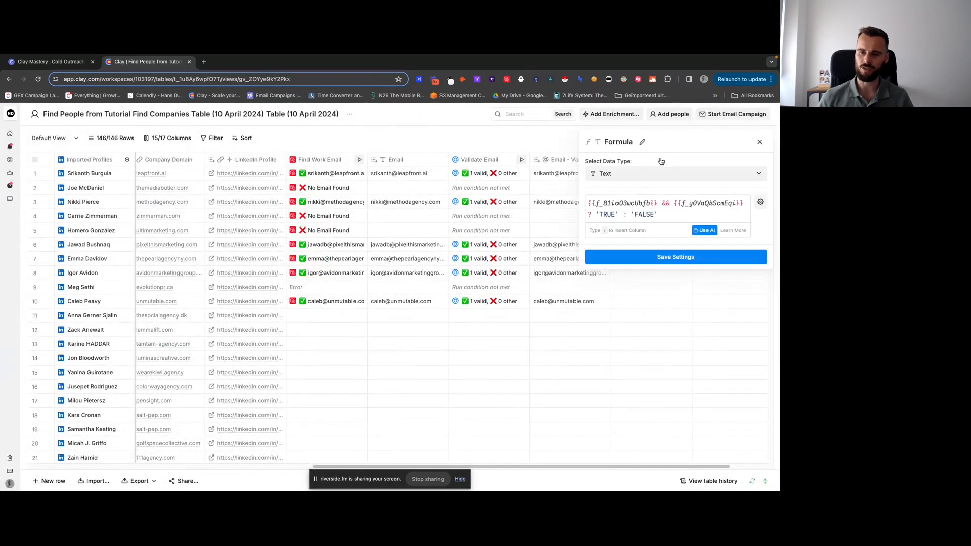
Step: Name the formula column campaign_1_check and save its settings so rows show TRUE or FALSE
{"action": "type", "text": "campai"}
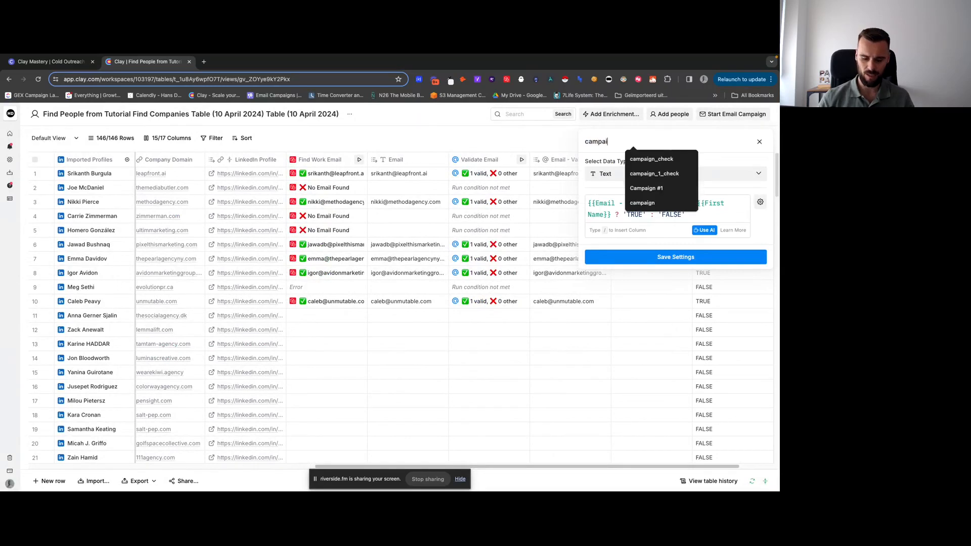
{"action": "left_click", "coordinate": [654, 173]}
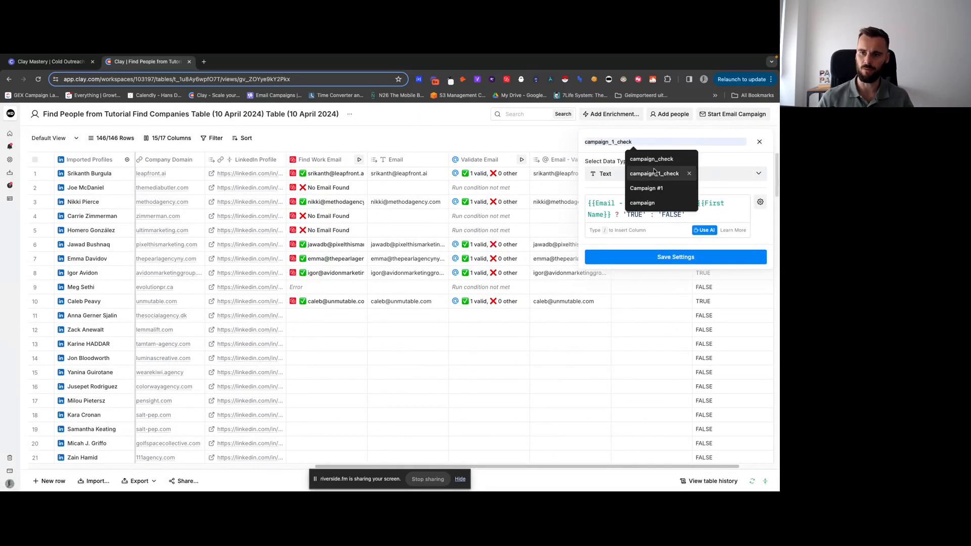
{"action": "left_click", "coordinate": [675, 256]}
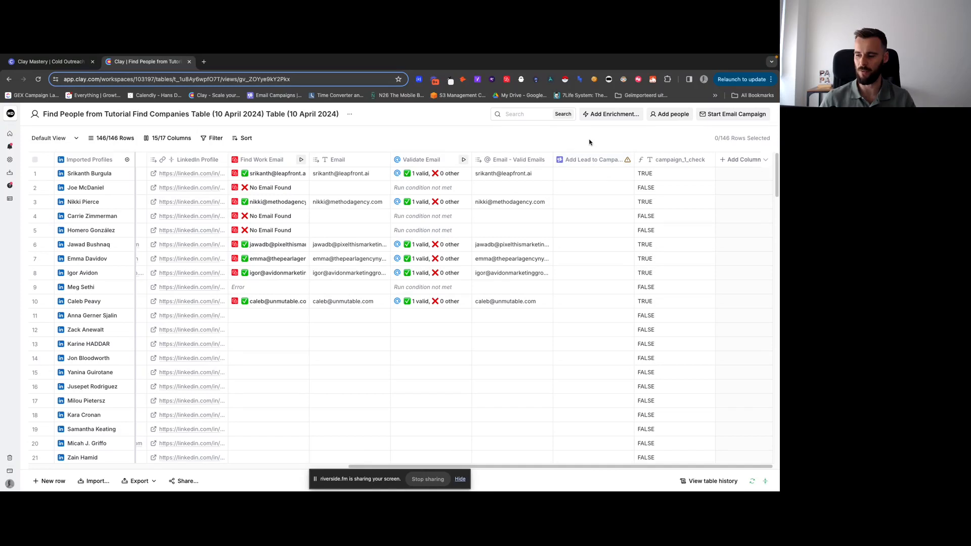
{"action": "mouse_move", "coordinate": [510, 143]}
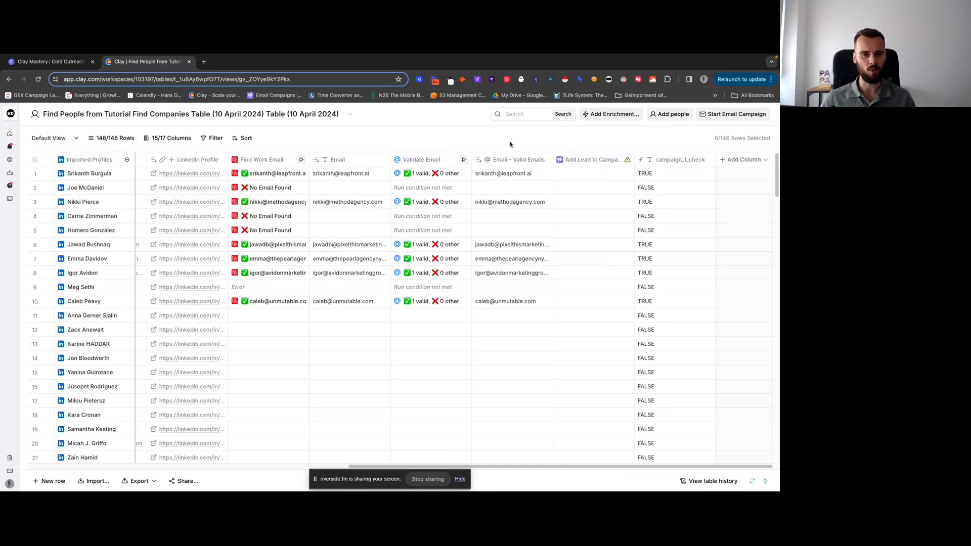
{"action": "mouse_move", "coordinate": [301, 162]}
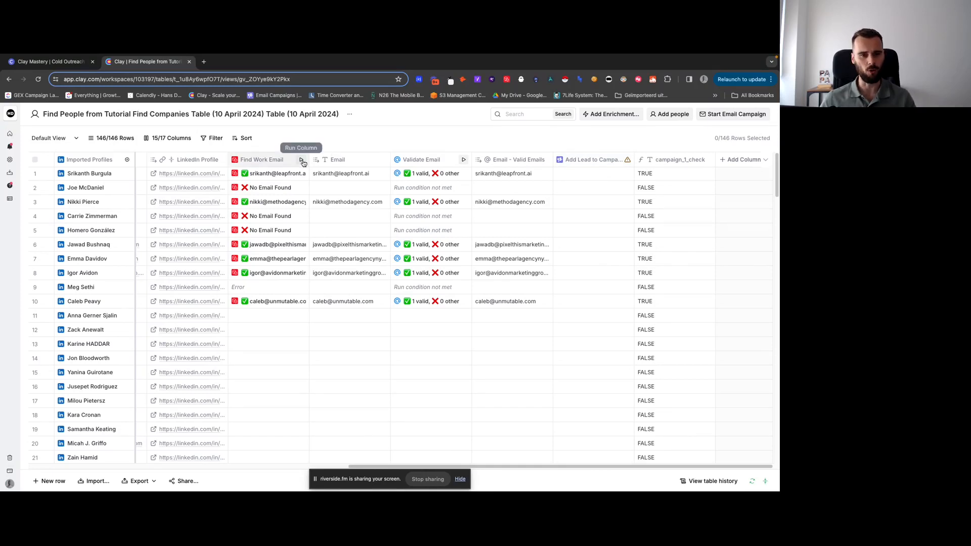
{"action": "scroll", "scroll_direction": "down", "scroll_amount": 3}
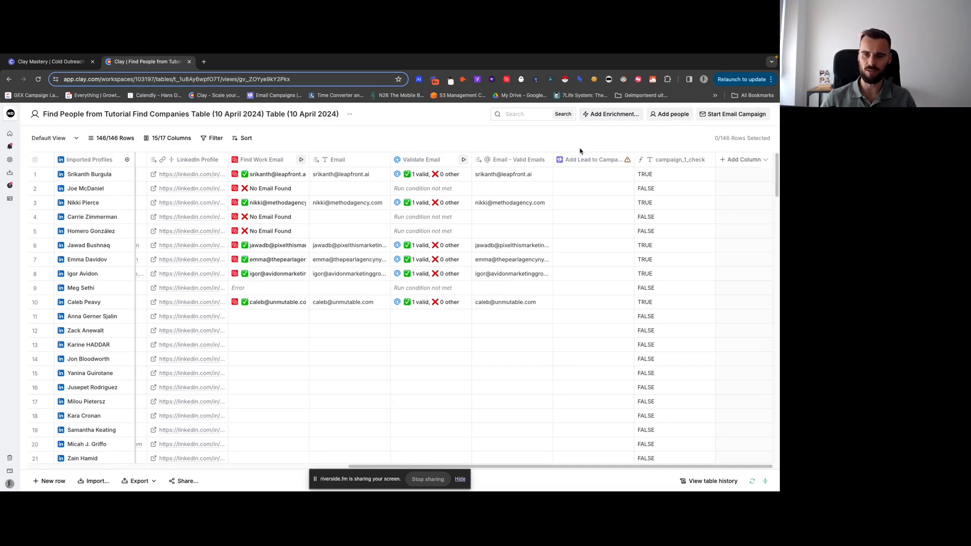
Step: Set Campaign ID to Broker Bridge - General - #1 and save and run the first 10 rows
{"action": "left_click", "coordinate": [590, 159]}
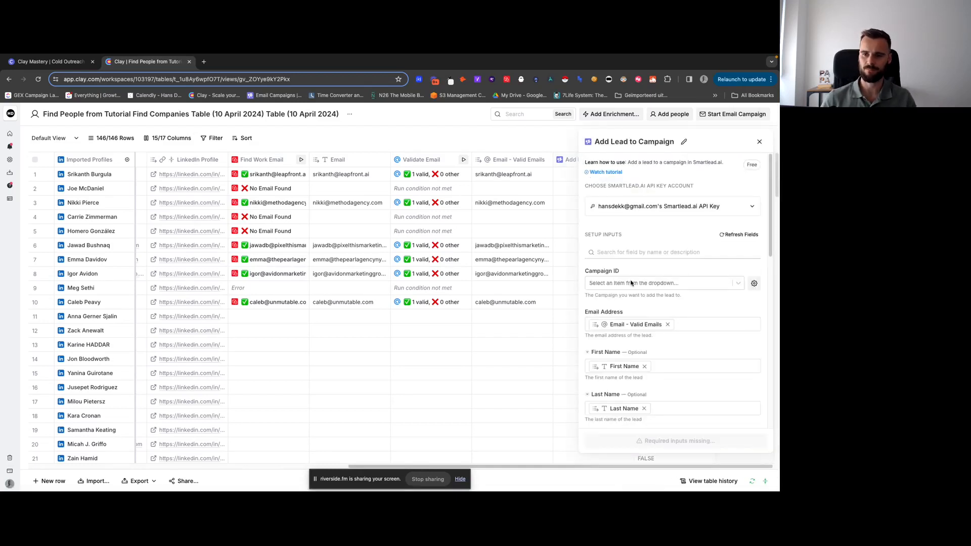
{"action": "left_click", "coordinate": [662, 283]}
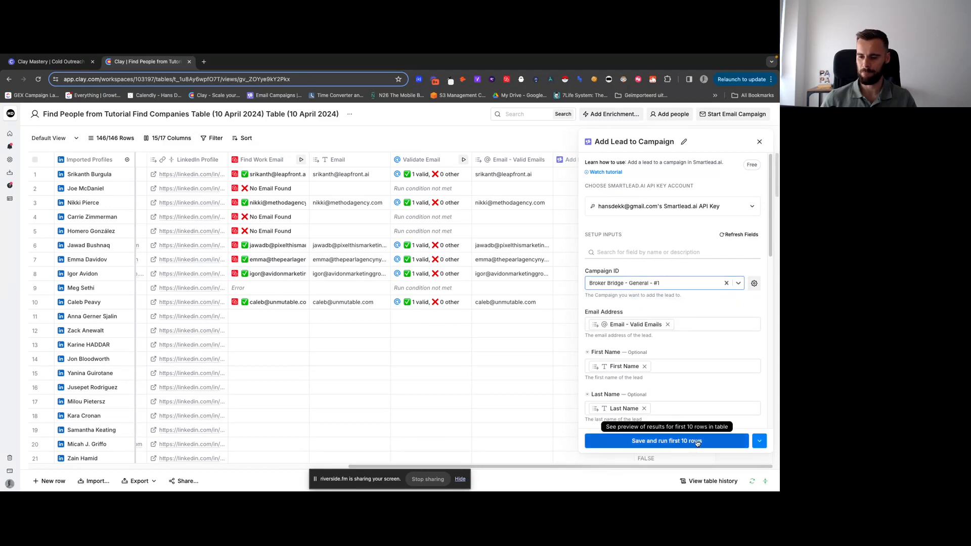
{"action": "left_click", "coordinate": [667, 440]}
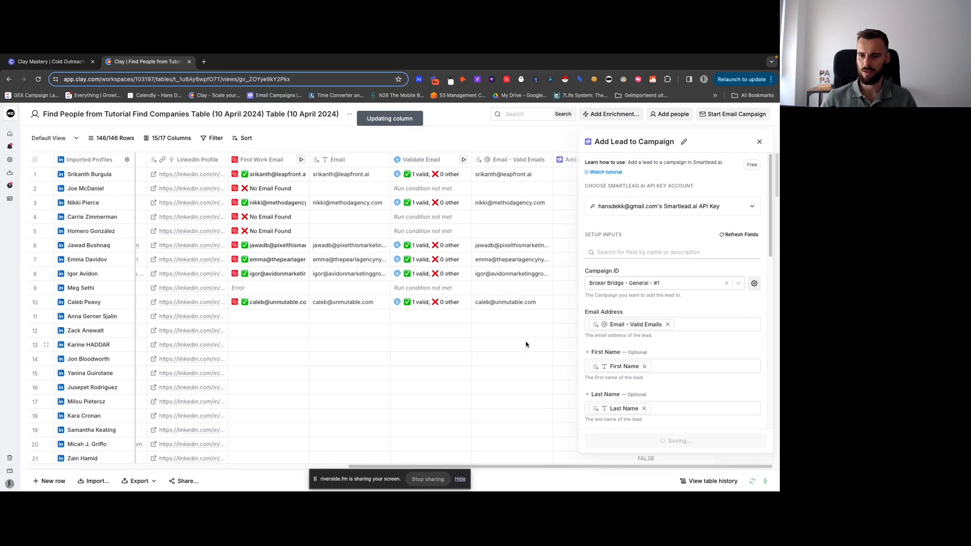
{"action": "left_click", "coordinate": [758, 141]}
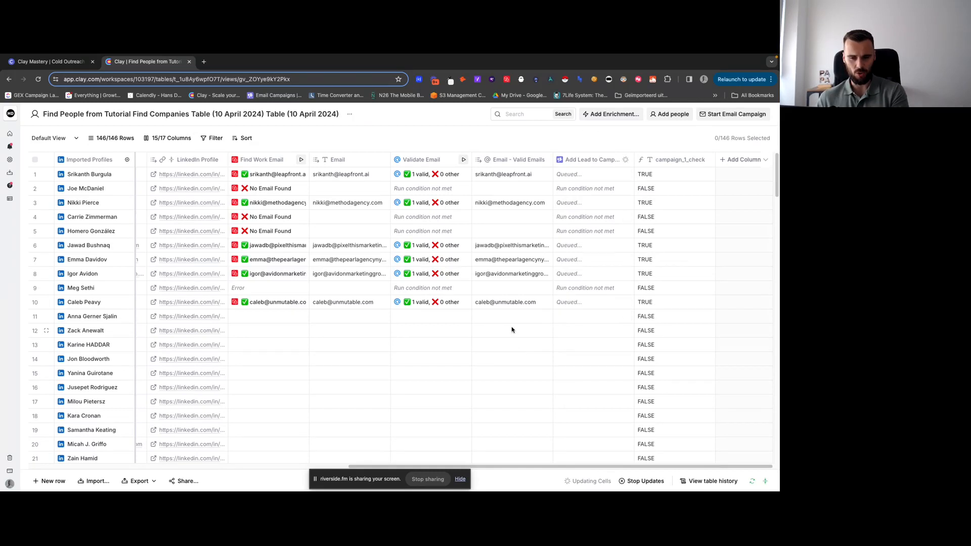
{"action": "mouse_move", "coordinate": [479, 323]}
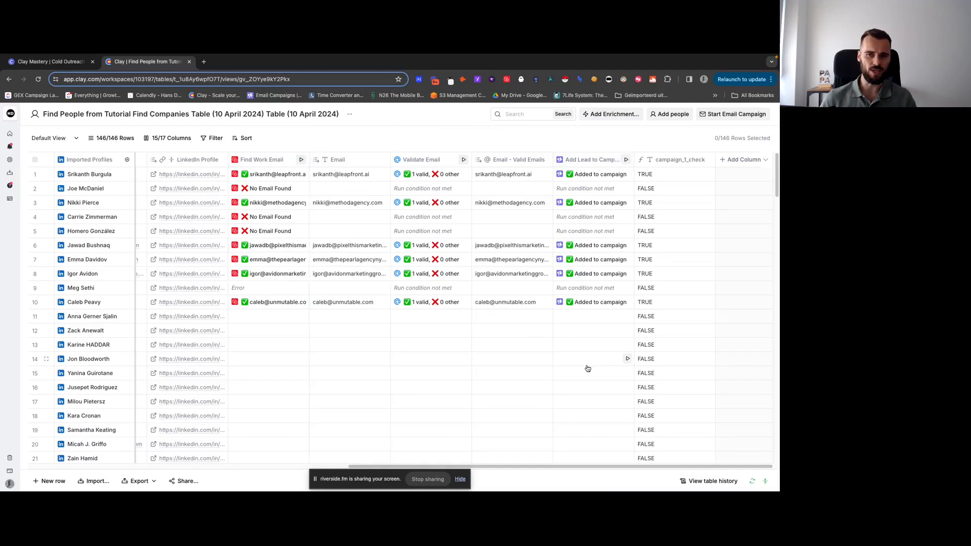
{"action": "mouse_move", "coordinate": [495, 354]}
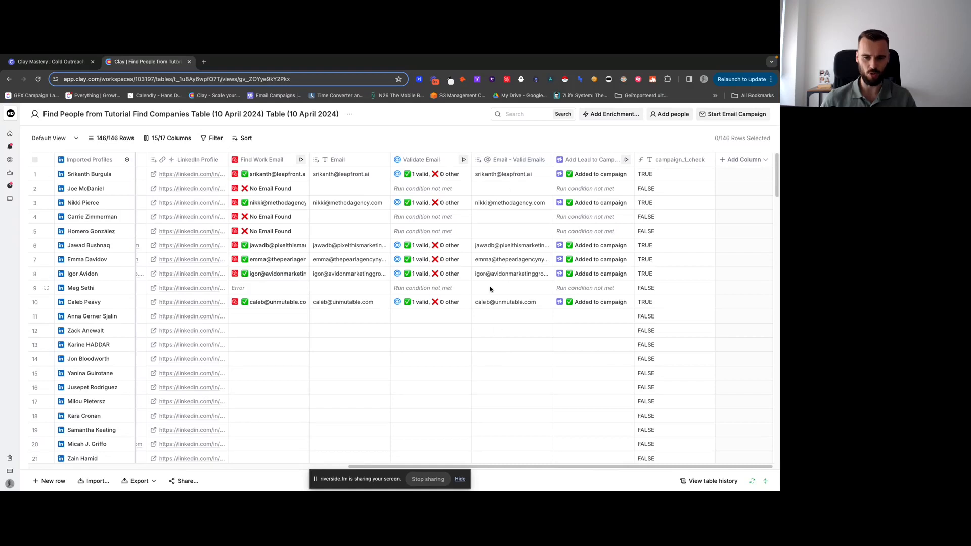
{"action": "mouse_move", "coordinate": [321, 150]}
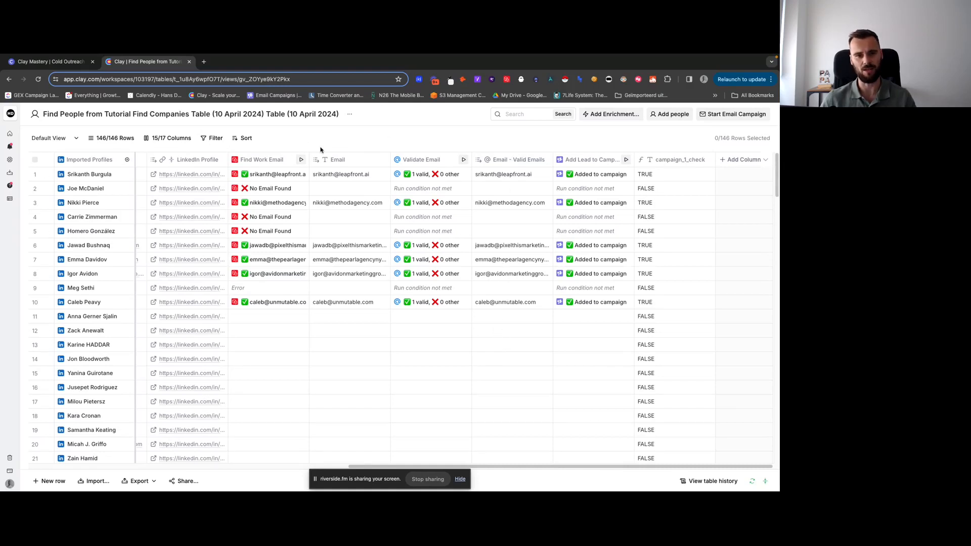
Step: Run Find Work Email on all rows that haven't run or have errors
{"action": "left_click", "coordinate": [302, 159]}
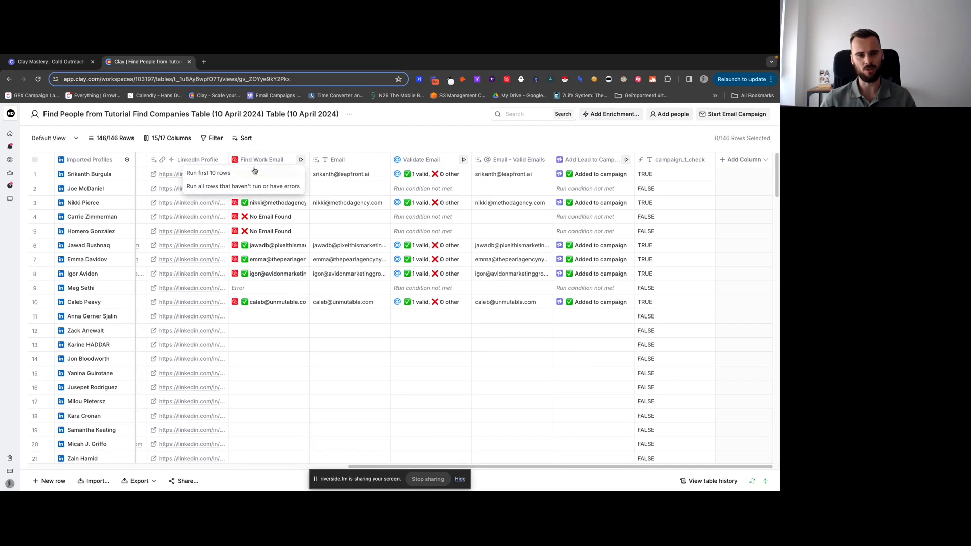
{"action": "left_click", "coordinate": [207, 173]}
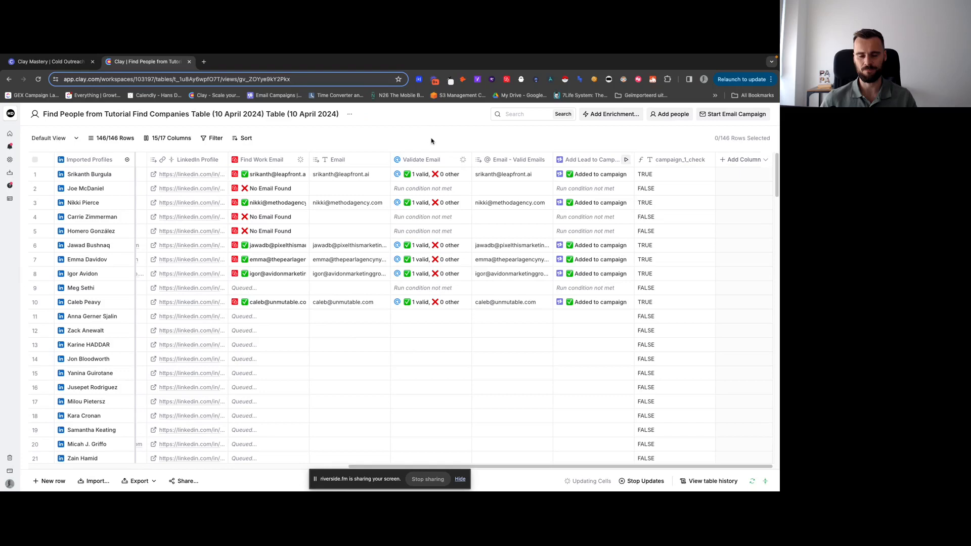
{"action": "mouse_move", "coordinate": [460, 144]}
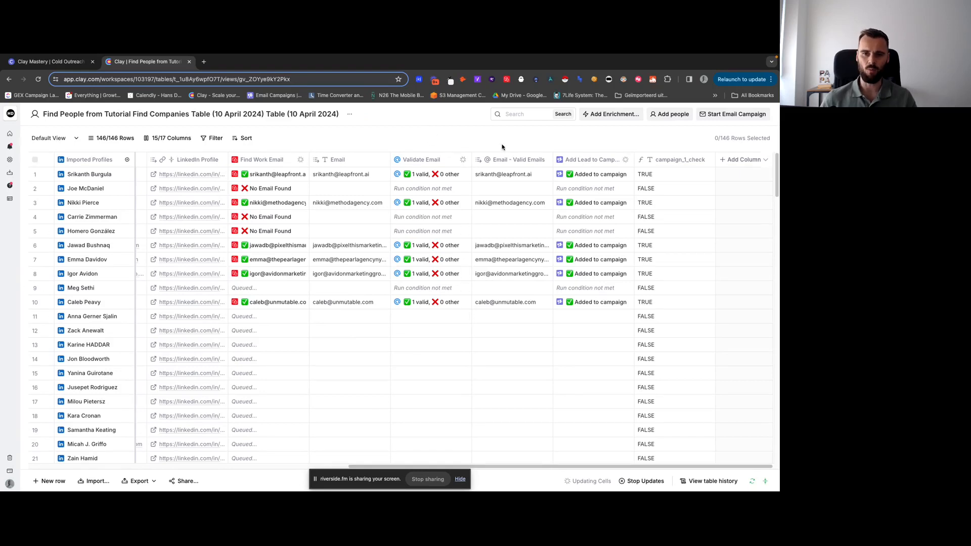
{"action": "scroll", "scroll_direction": "down", "scroll_amount": 3}
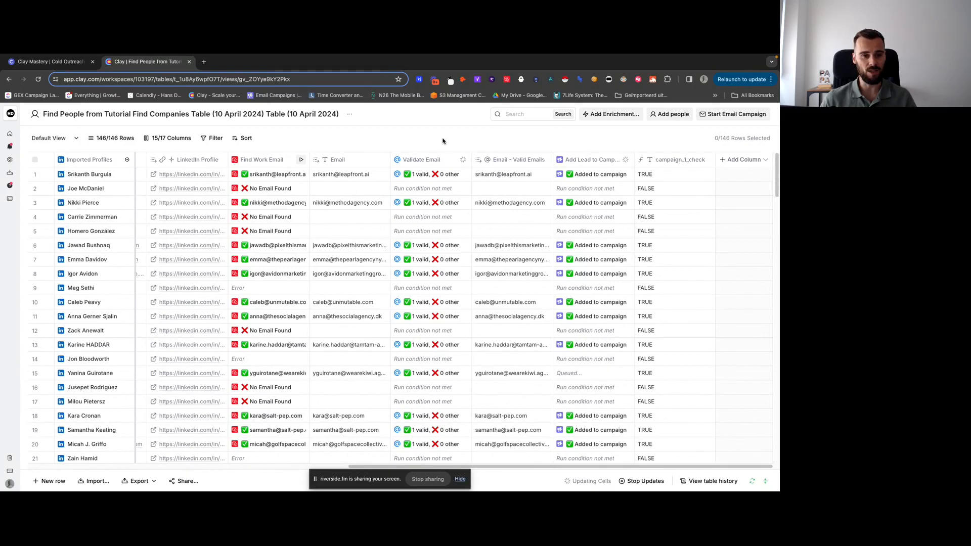
{"action": "mouse_move", "coordinate": [445, 136]}
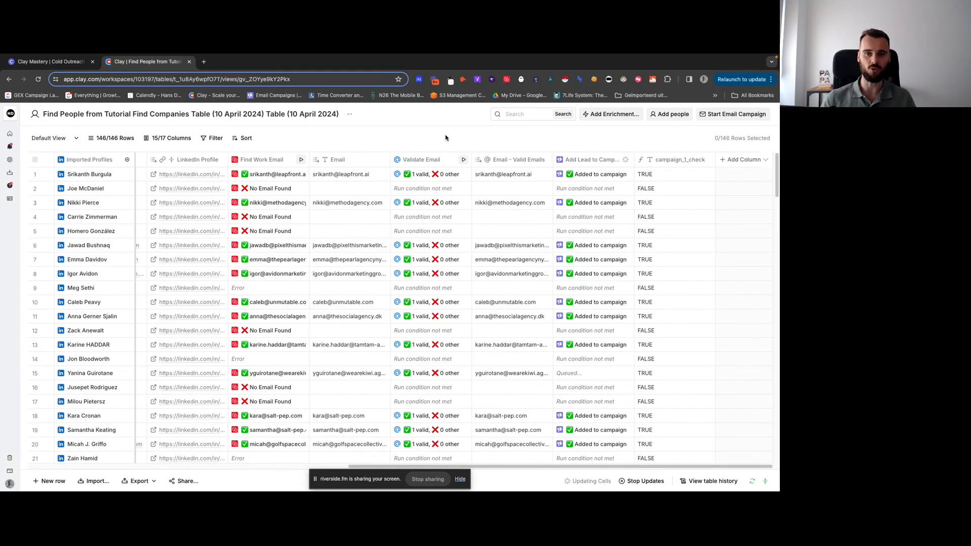